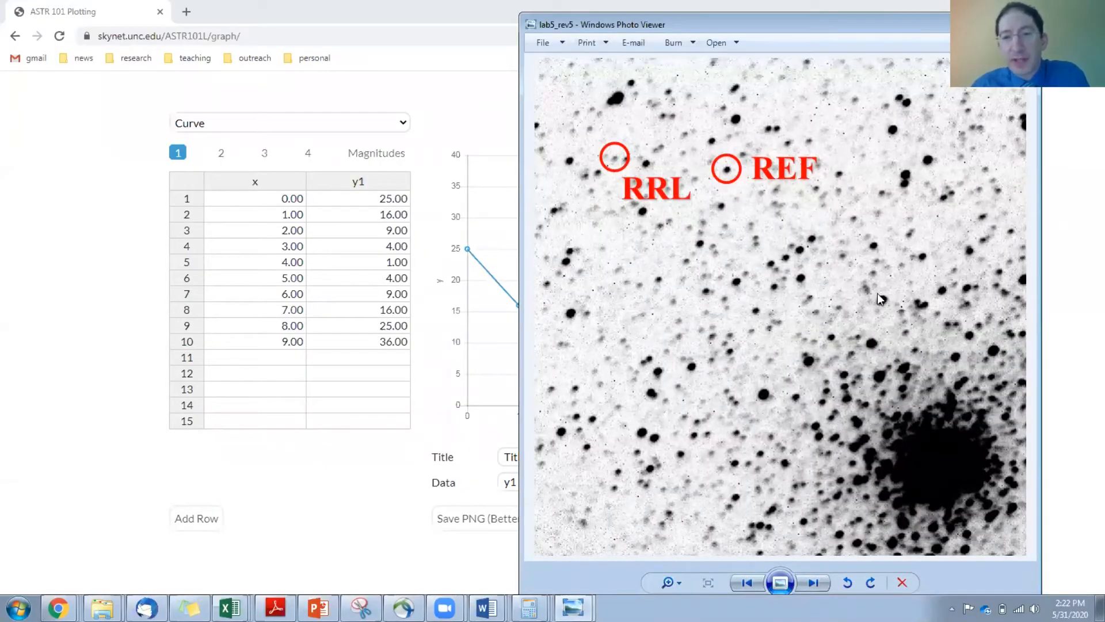
mouse_move(696, 171)
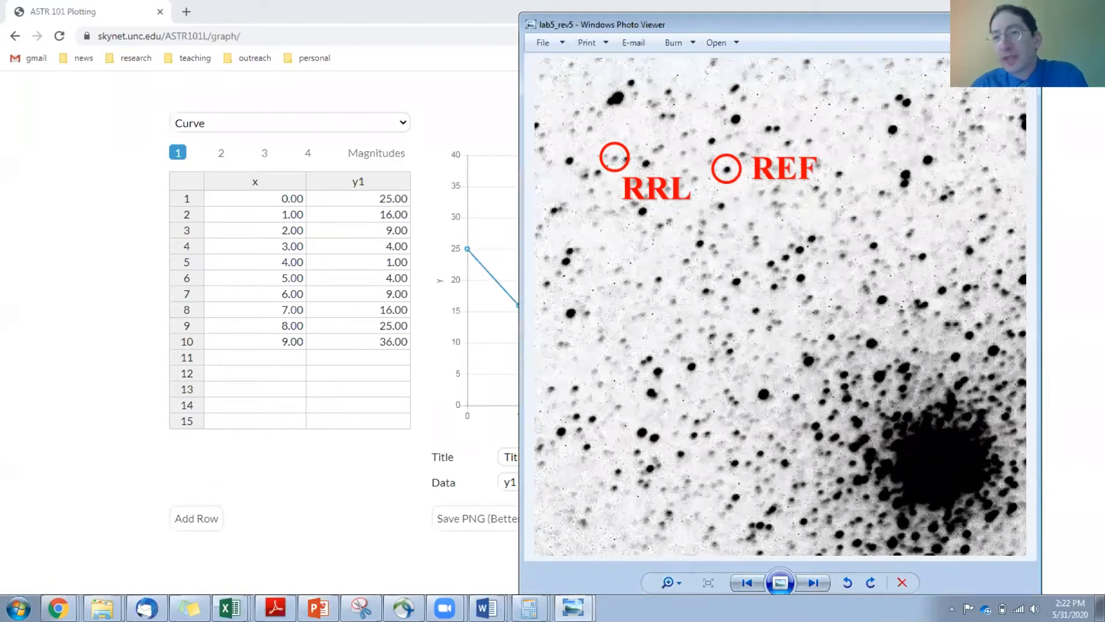
Close the lab5_rev5 star-field image in Windows Photo Viewer.
click(902, 583)
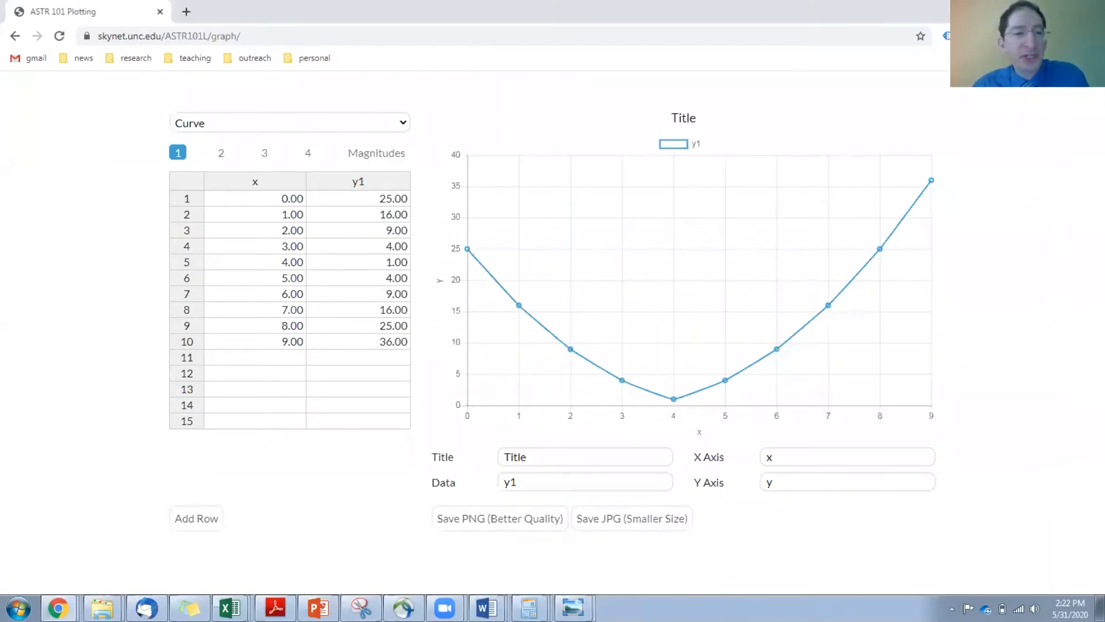
mouse_move(411, 116)
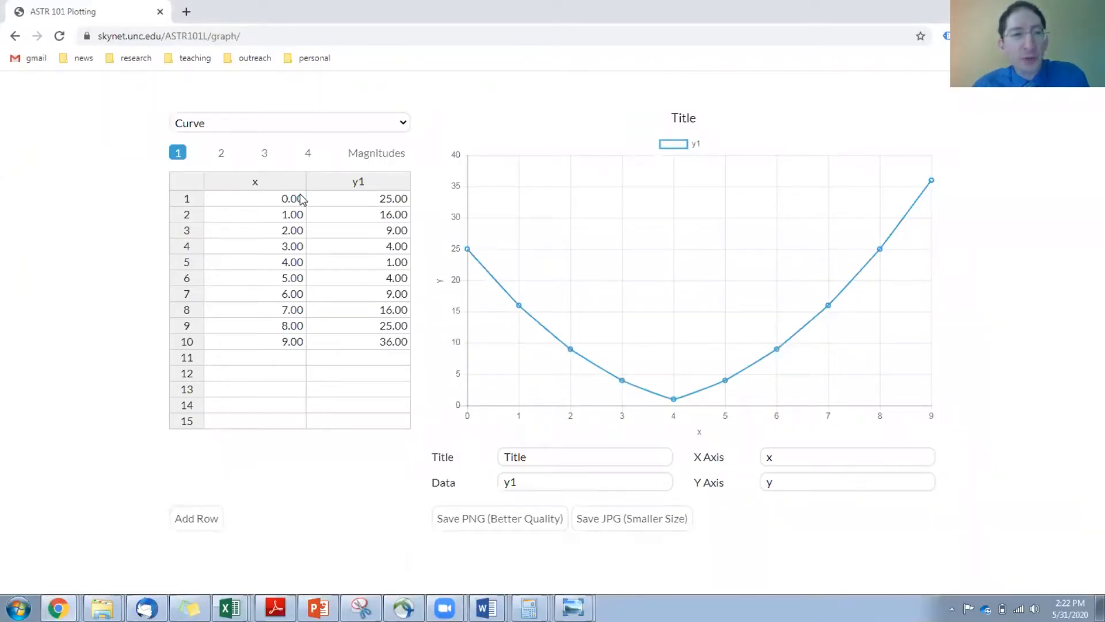
Switch the graph type to Variable and start uploading a data file.
click(289, 122)
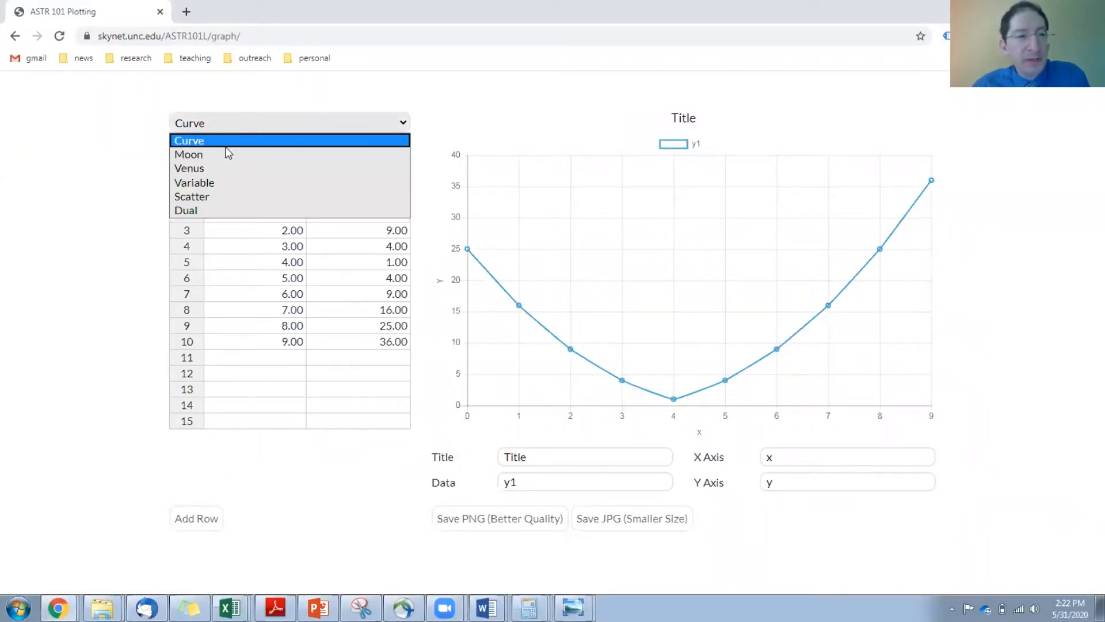
click(194, 182)
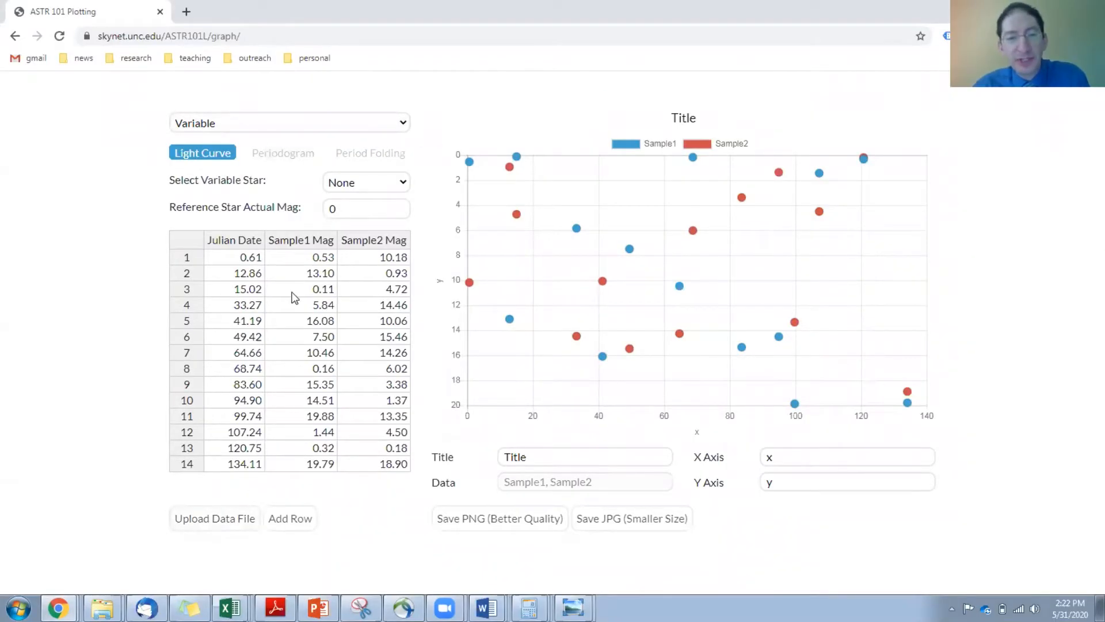
mouse_move(764, 247)
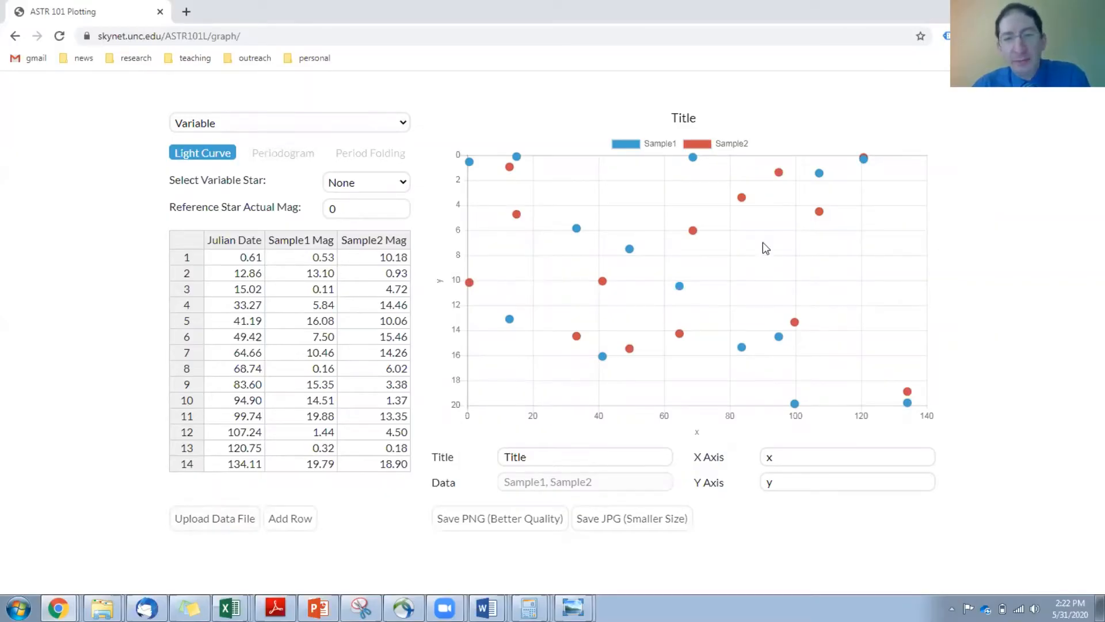
mouse_move(324, 480)
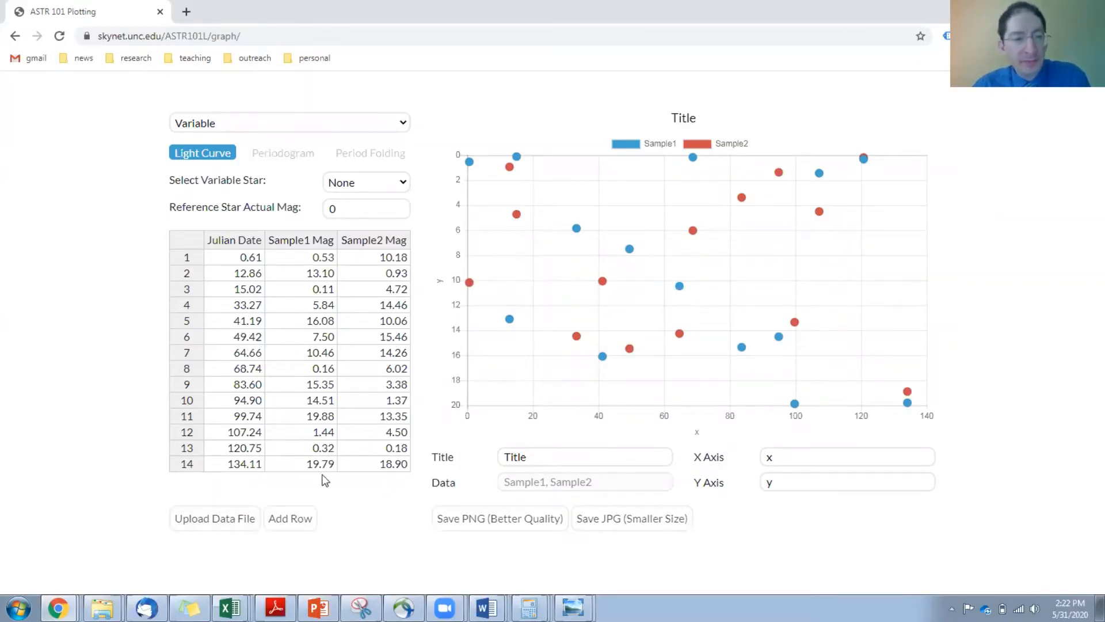
click(214, 518)
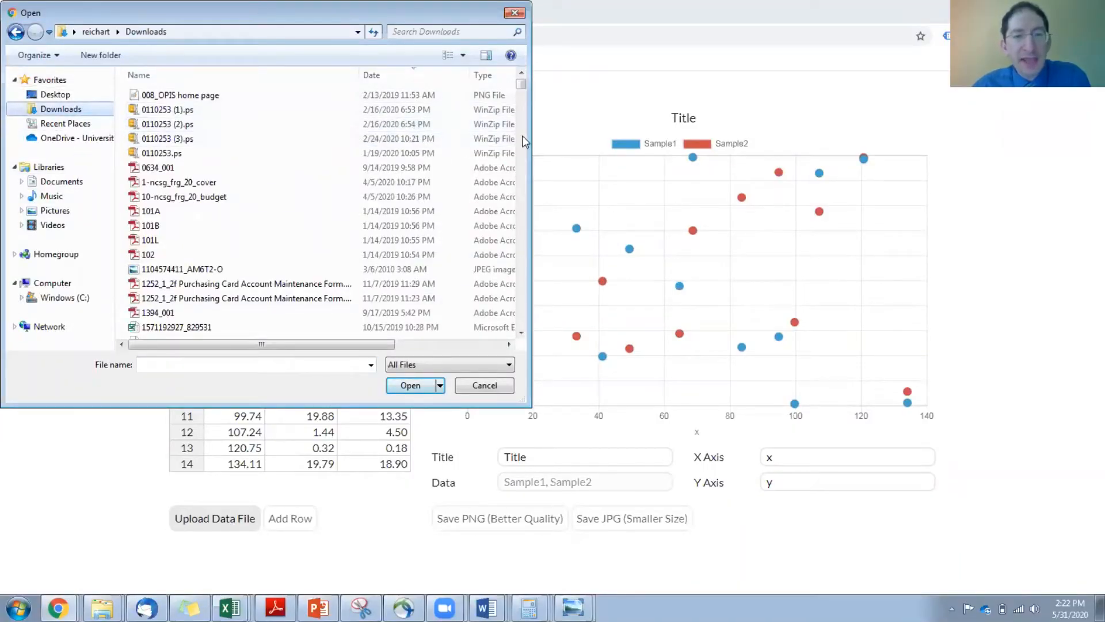
Search 'after' in the file dialog and pick afterglow_photometry_689.csv.
text(a)
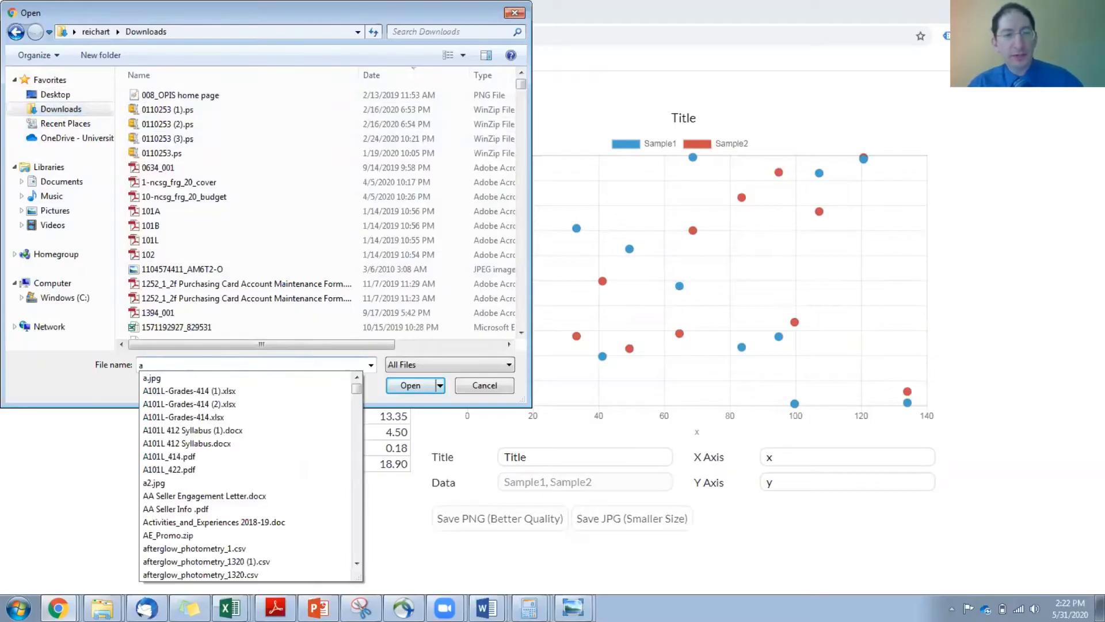
text(ftew)
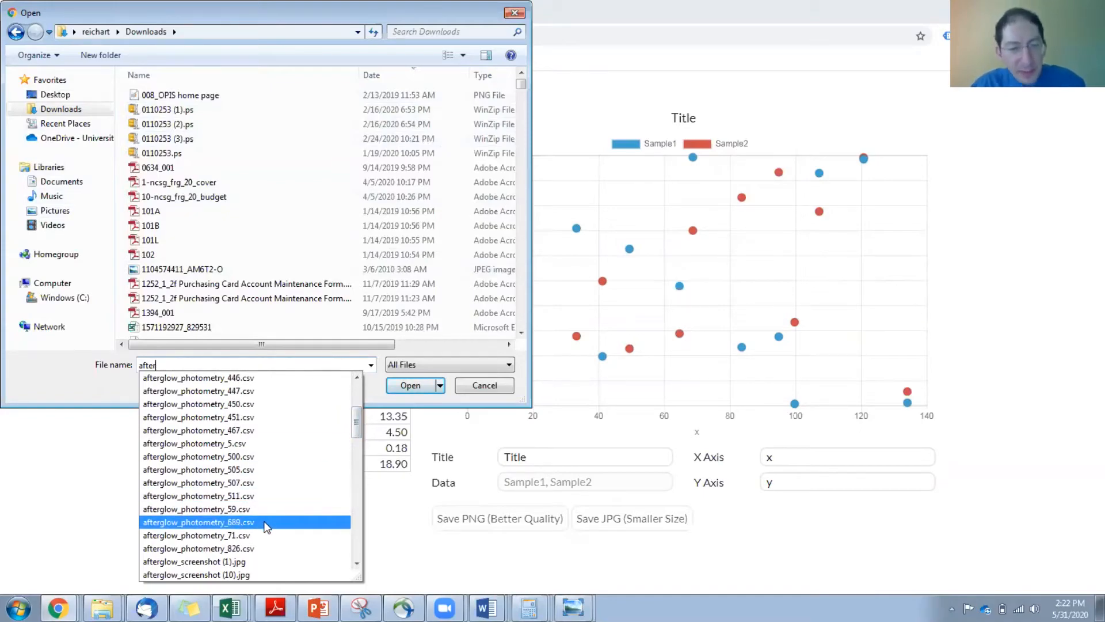
click(484, 385)
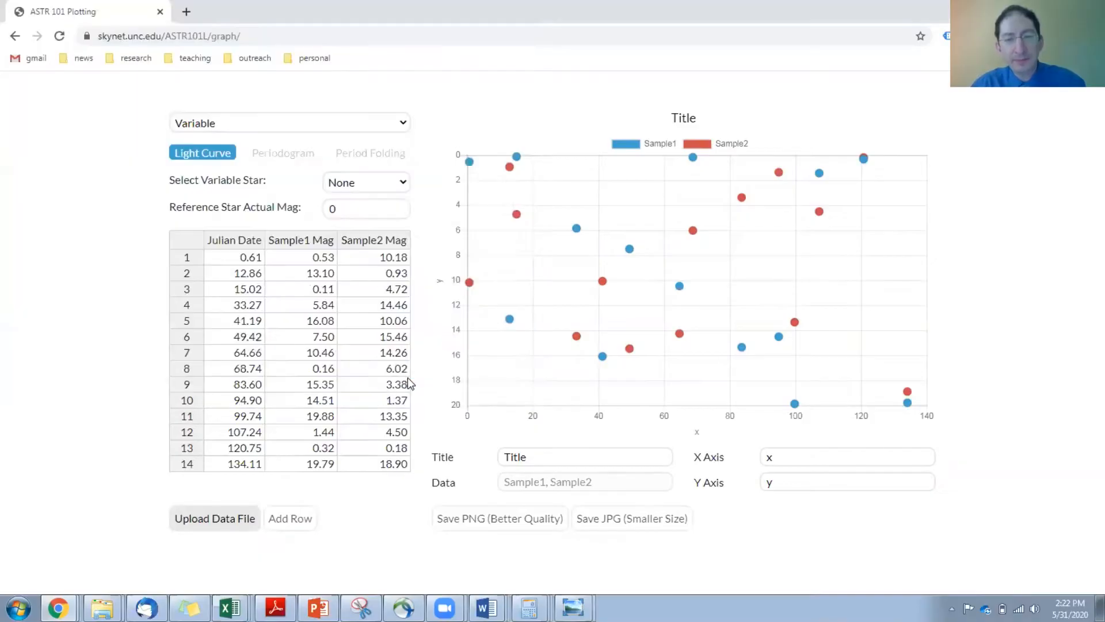
Load the afterglow photometry CSV, plotting SRC1 and SRC2 magnitudes against Julian Date.
click(214, 518)
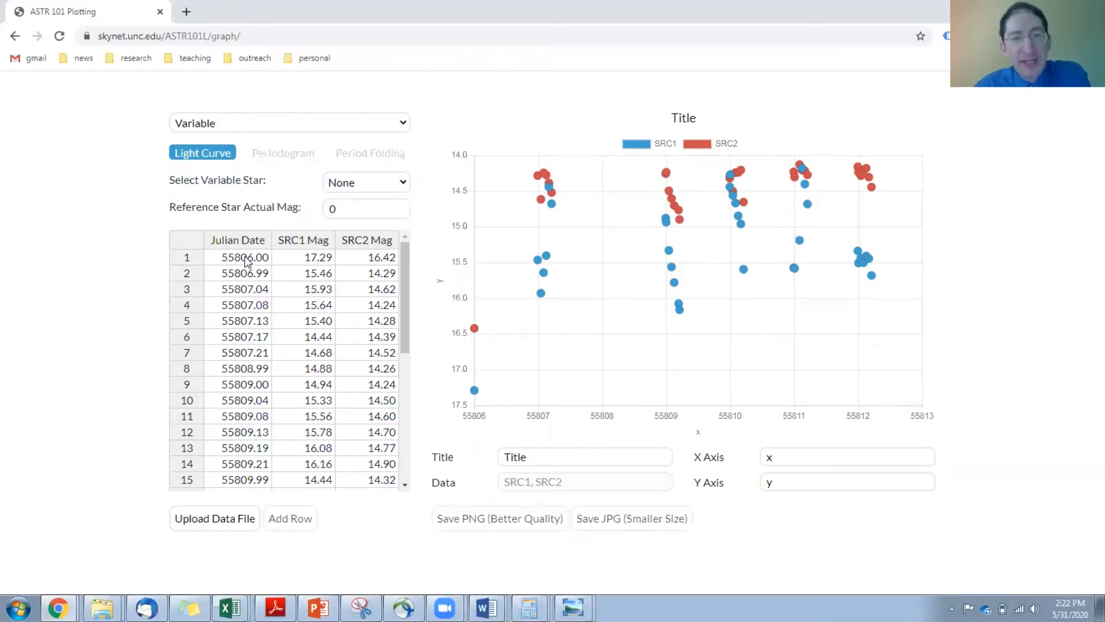
mouse_move(310, 264)
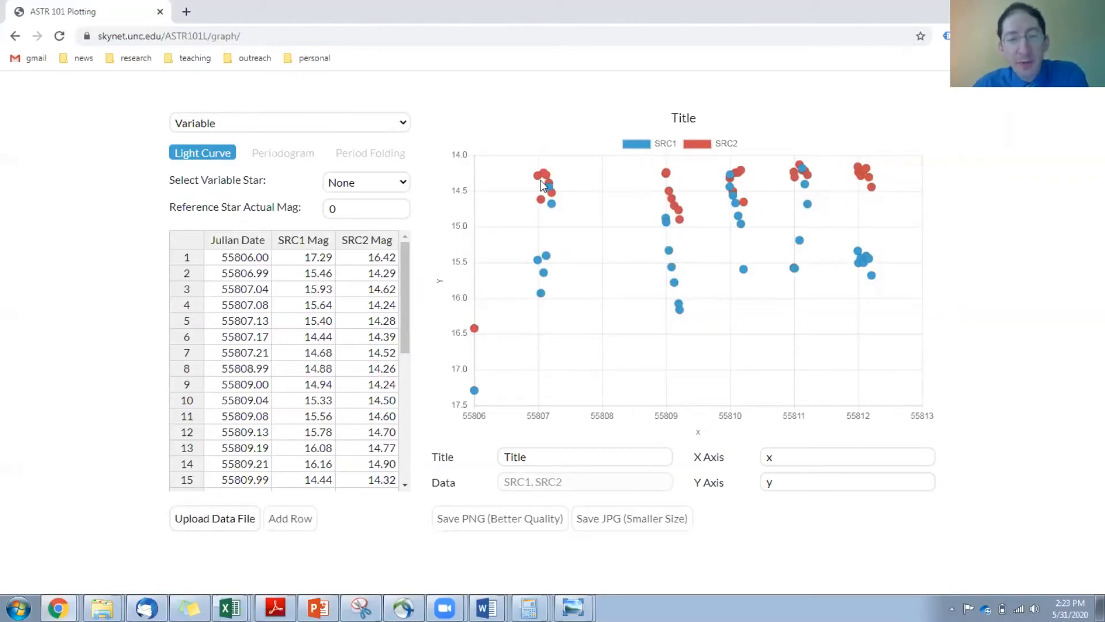
mouse_move(646, 285)
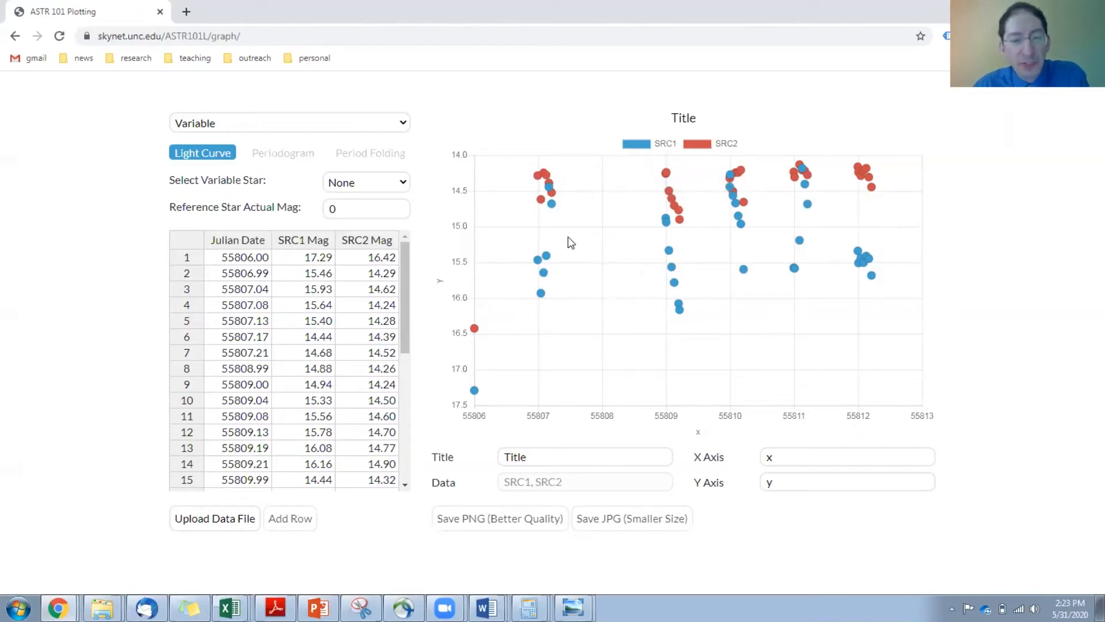
mouse_move(677, 263)
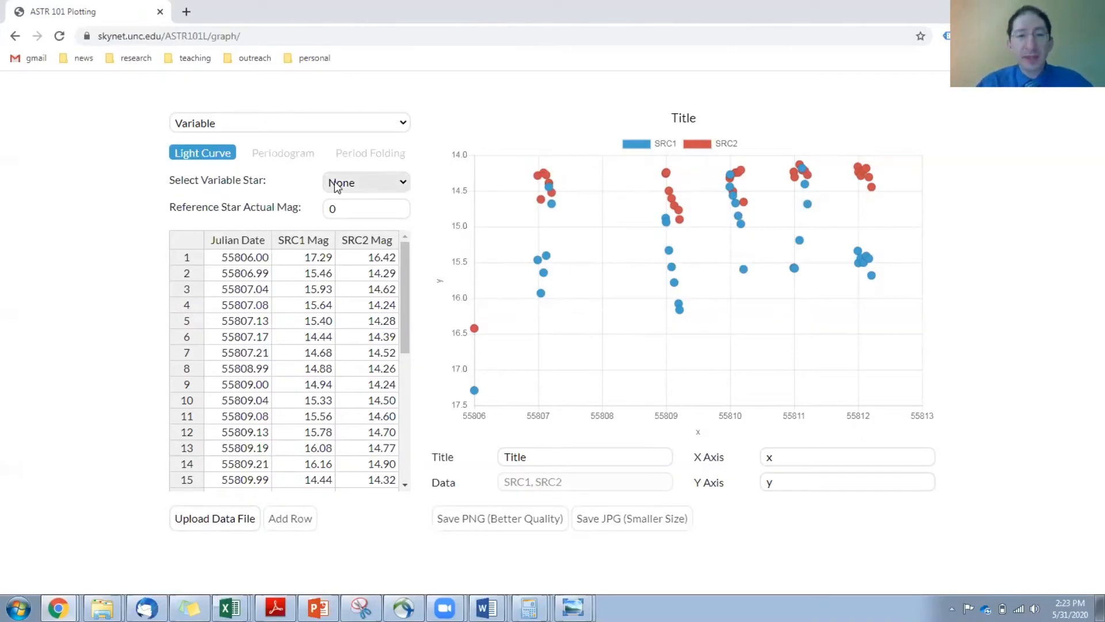
Choose SRC1 from the Select Variable Star dropdown.
click(366, 182)
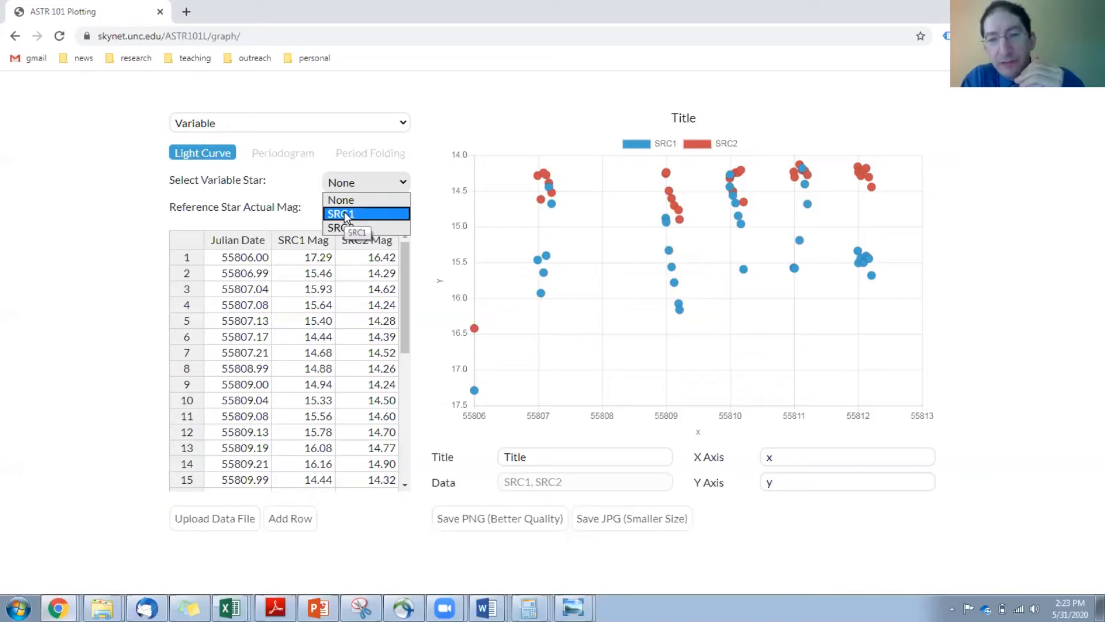
click(341, 214)
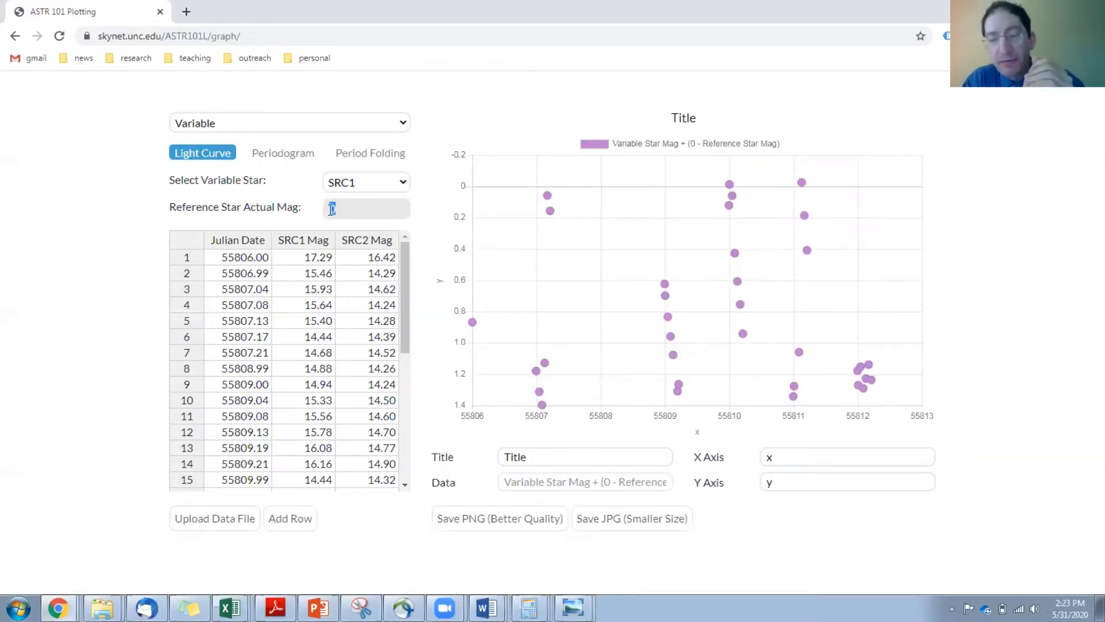
Enter 12.98 as the Reference Star Actual Mag.
text(12.98)
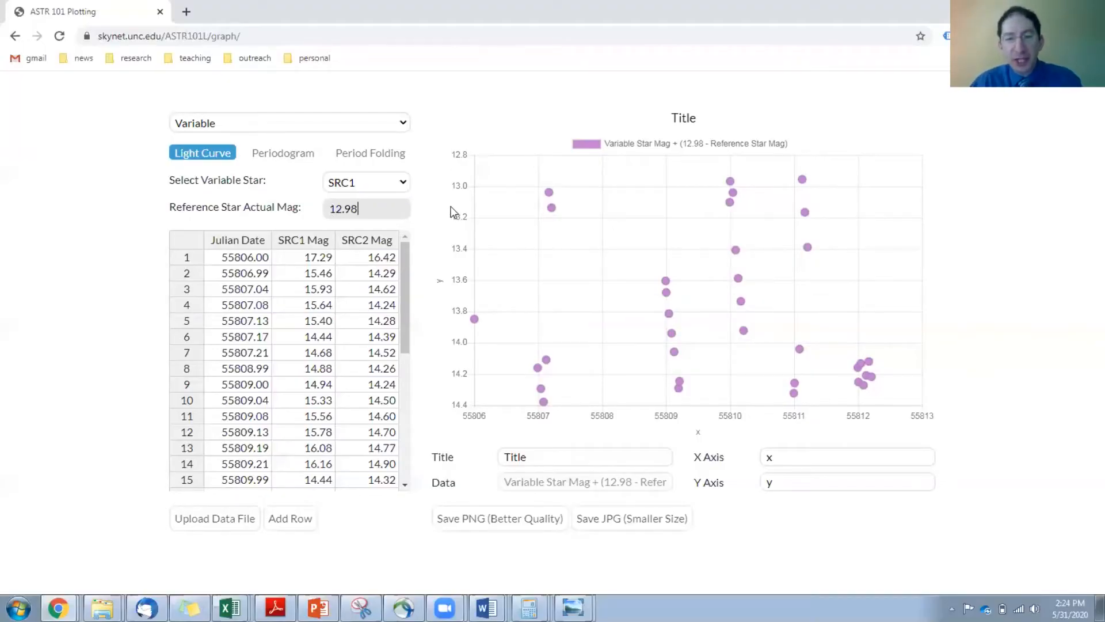
mouse_move(444, 272)
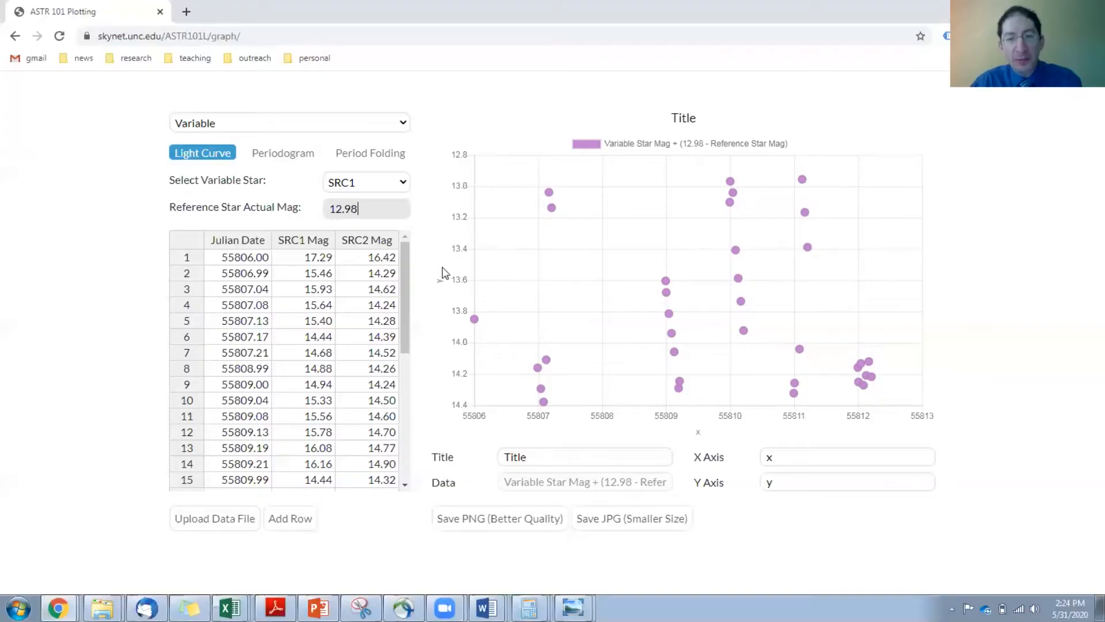
mouse_move(464, 282)
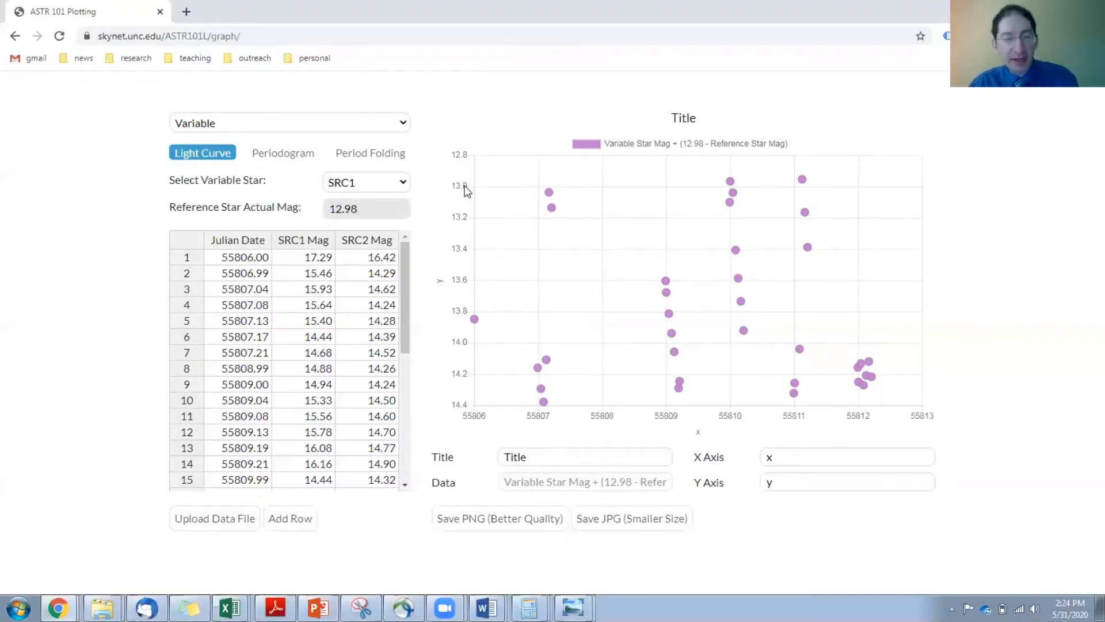
mouse_move(486, 202)
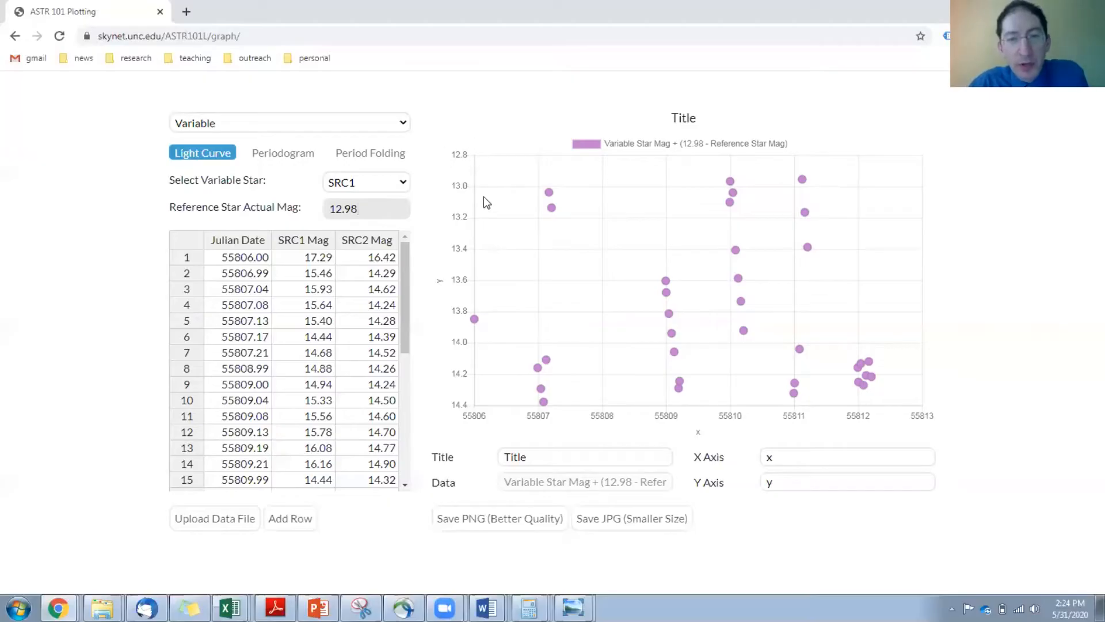
mouse_move(440, 165)
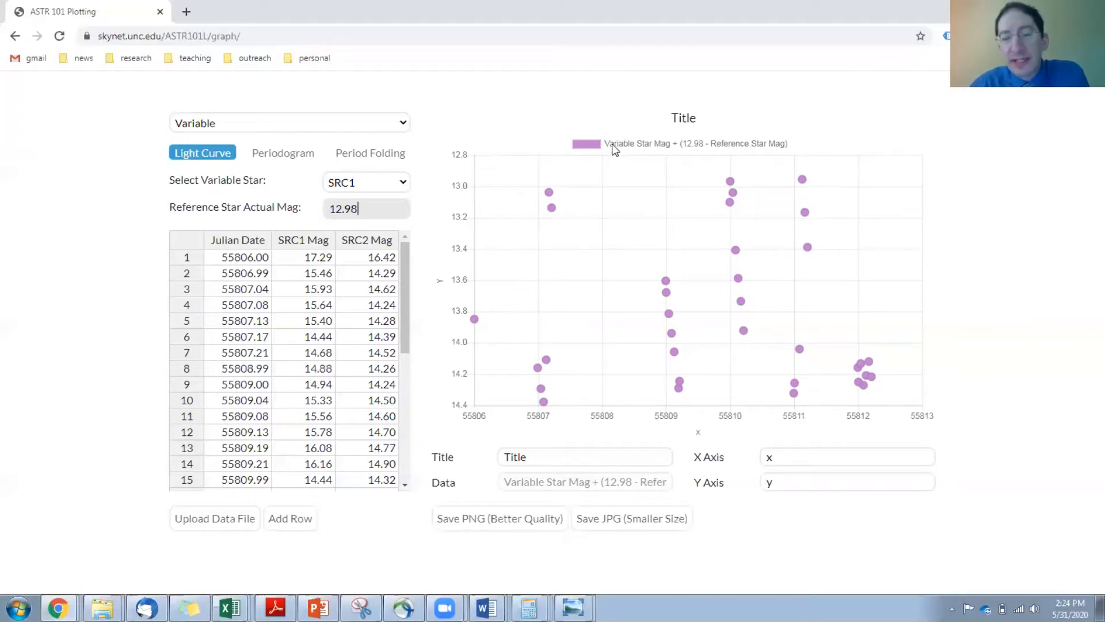
mouse_move(605, 148)
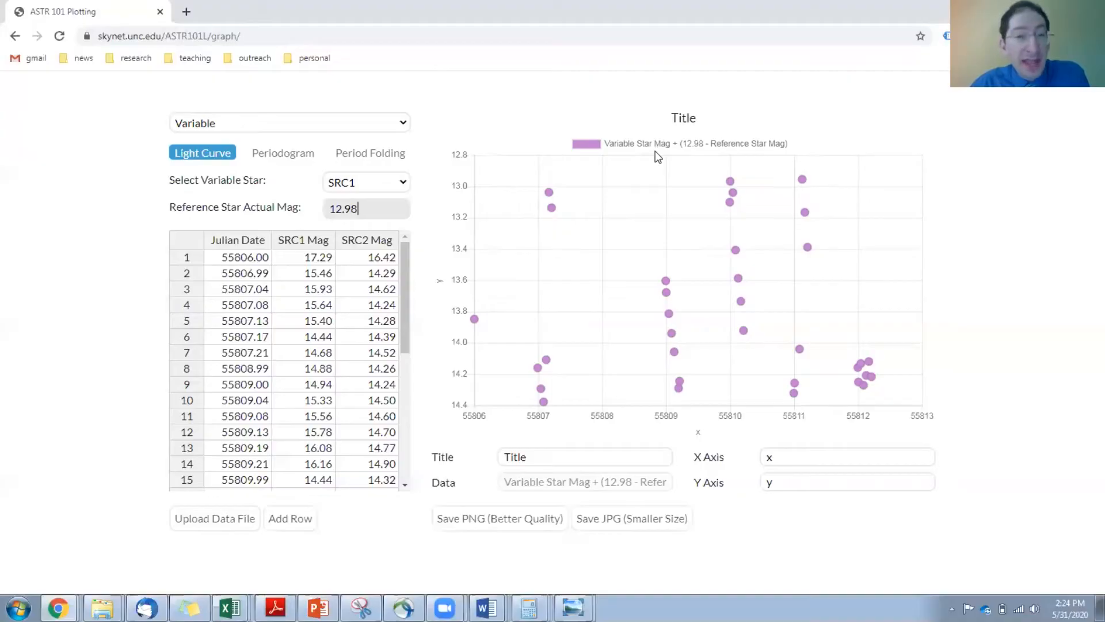
mouse_move(807, 153)
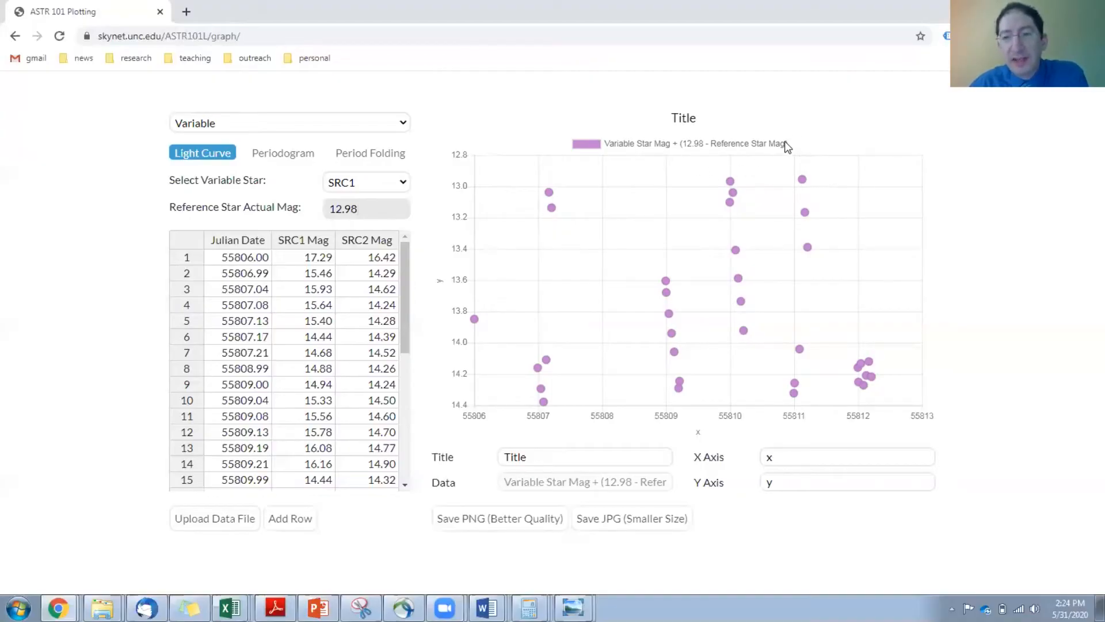
mouse_move(692, 151)
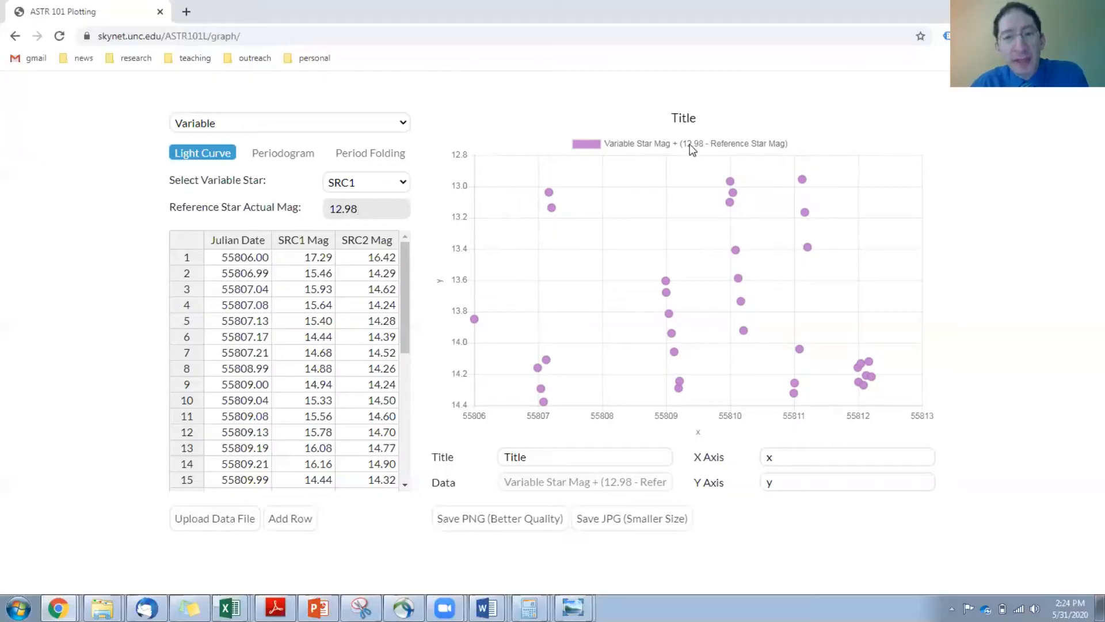
mouse_move(764, 159)
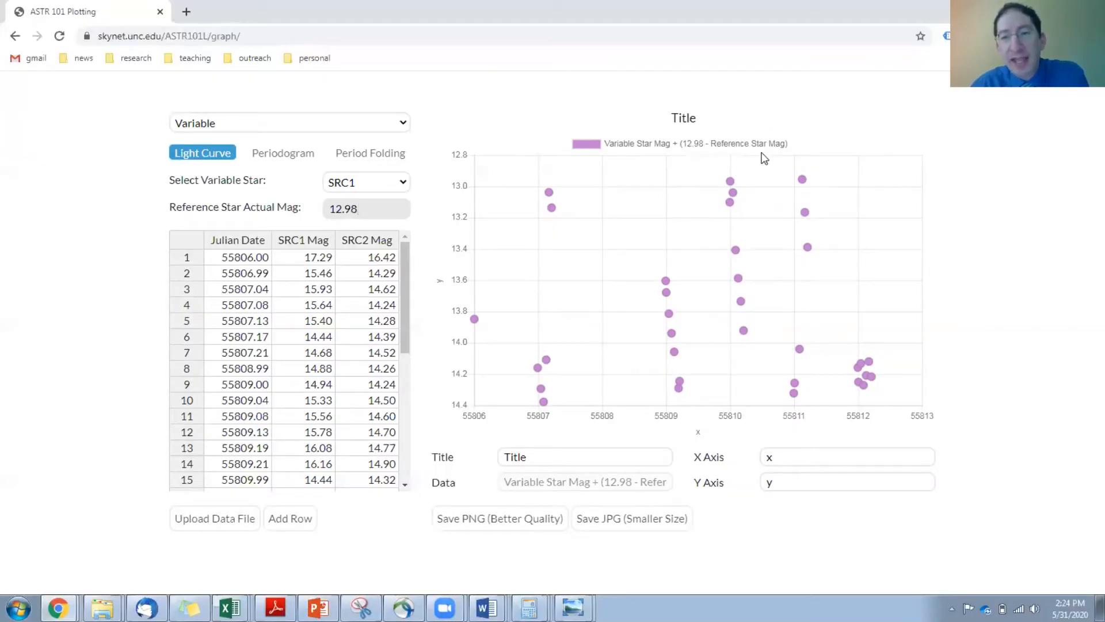
click(365, 209)
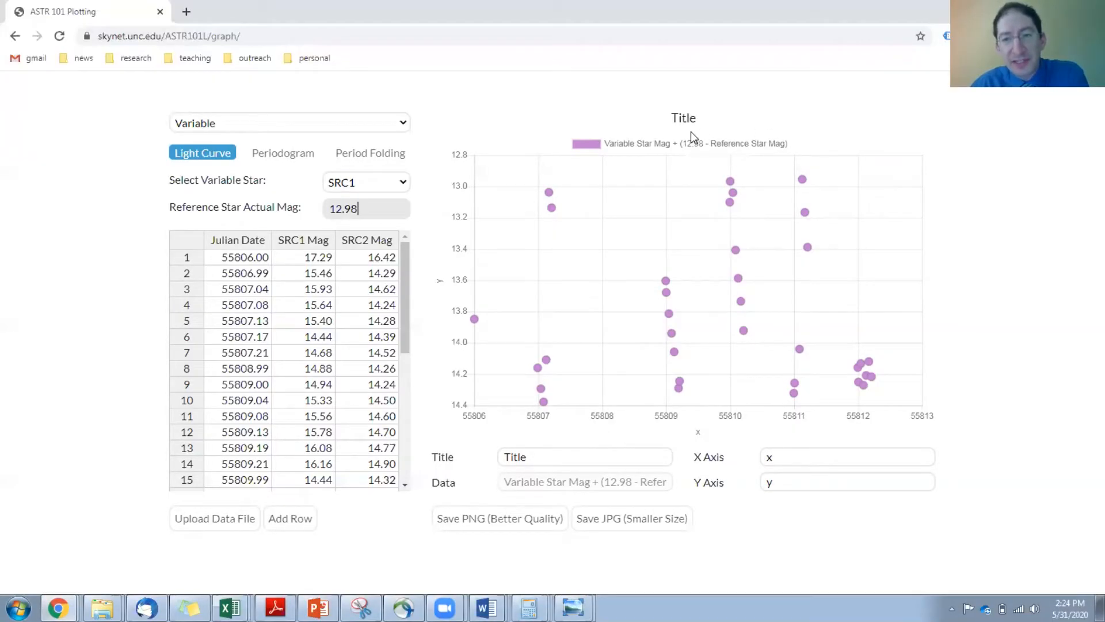
mouse_move(629, 154)
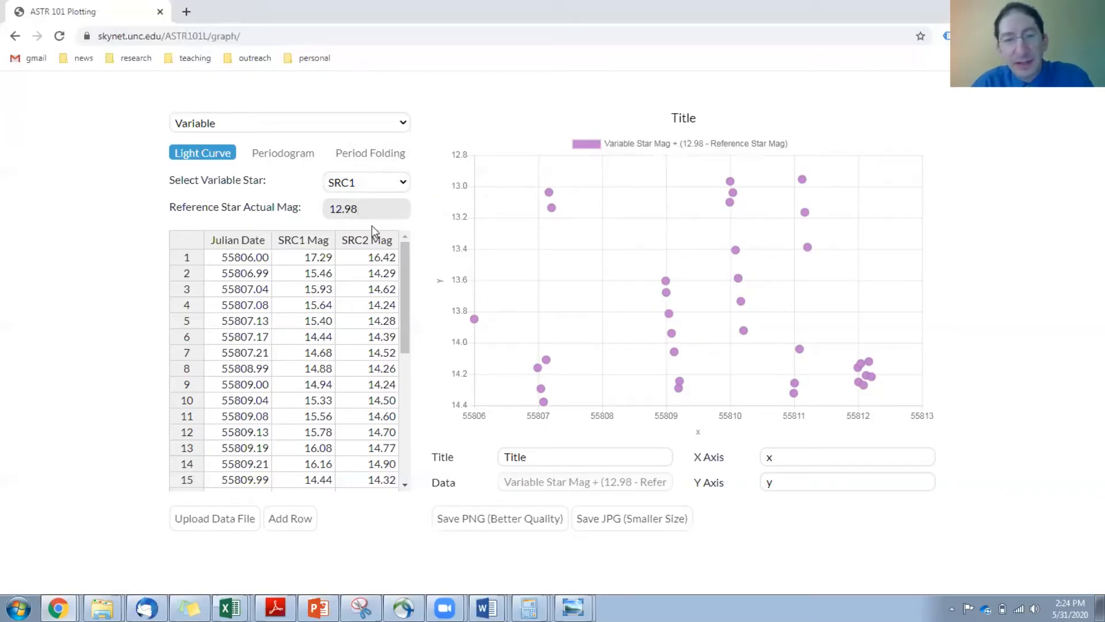
mouse_move(375, 214)
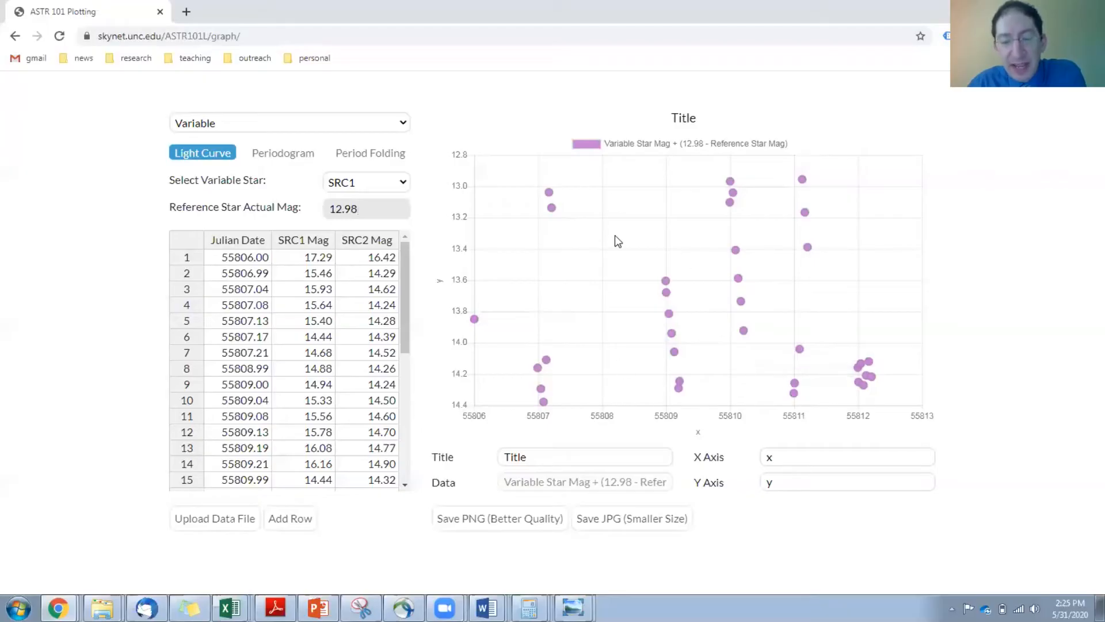
mouse_move(560, 240)
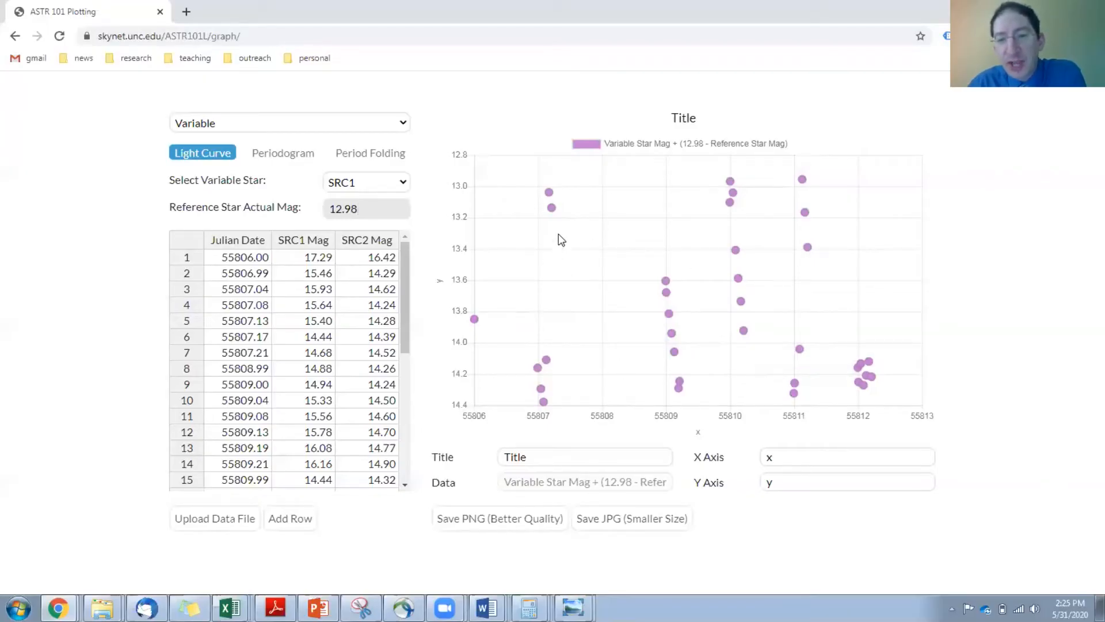
mouse_move(658, 288)
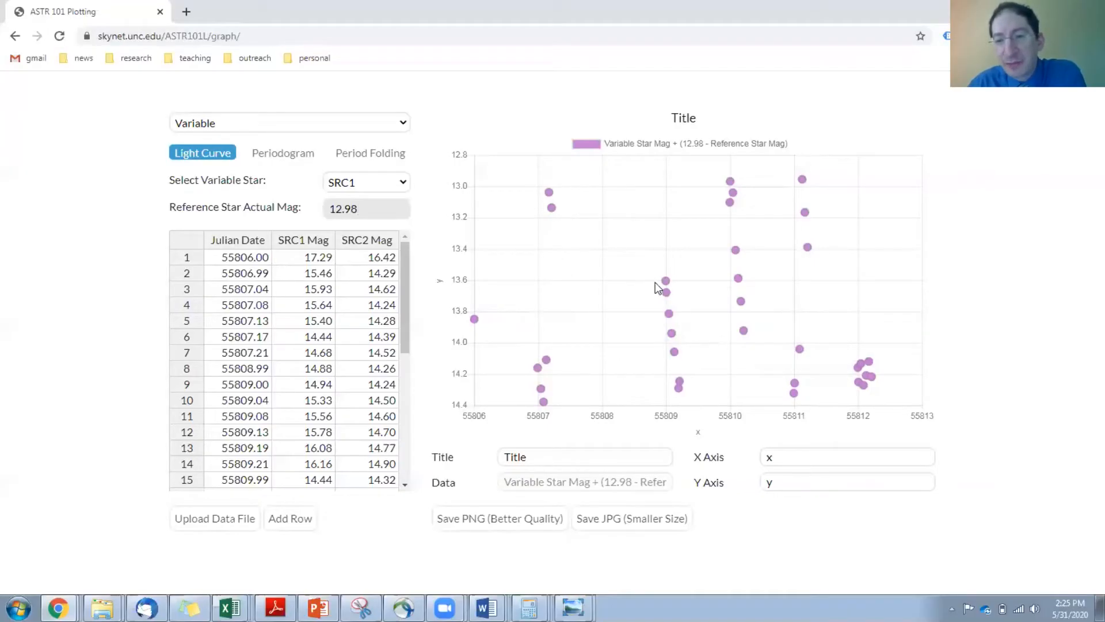
mouse_move(486, 329)
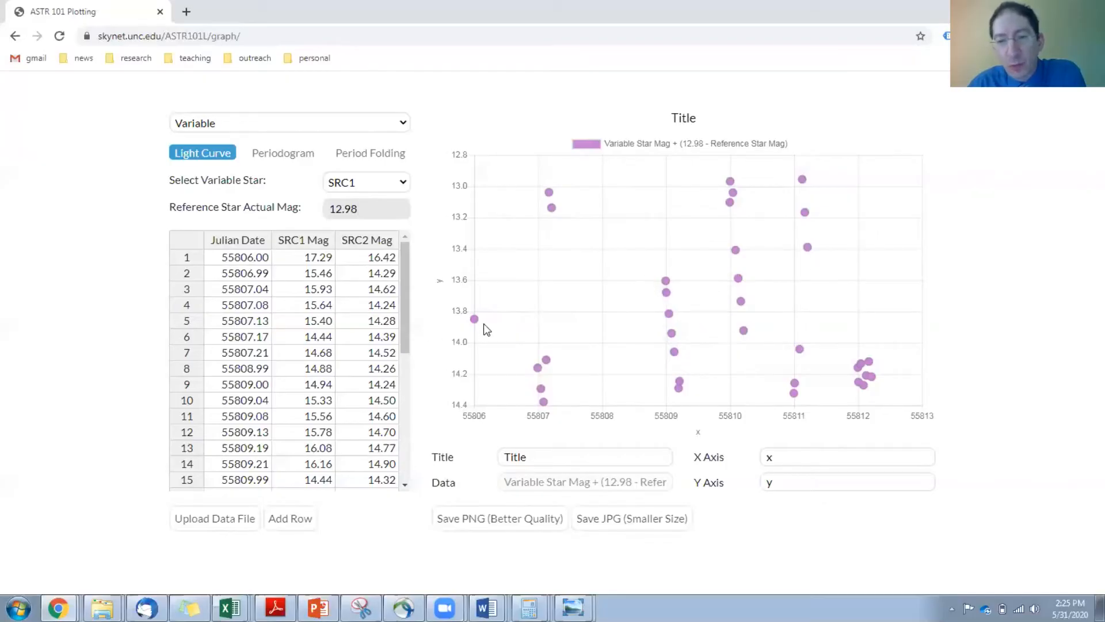
click(366, 209)
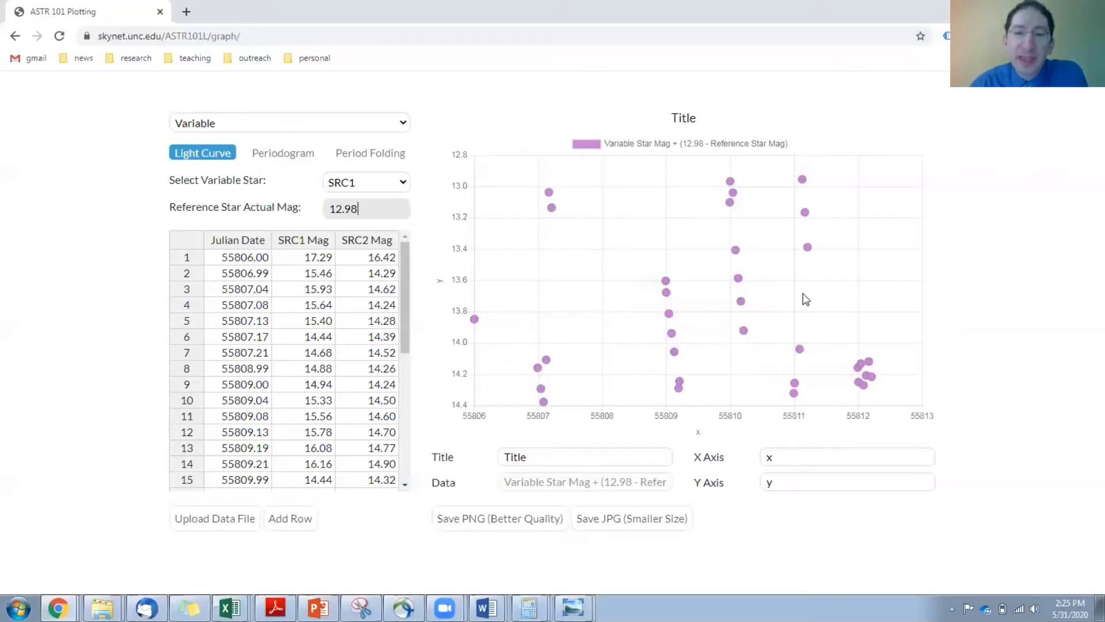
mouse_move(784, 308)
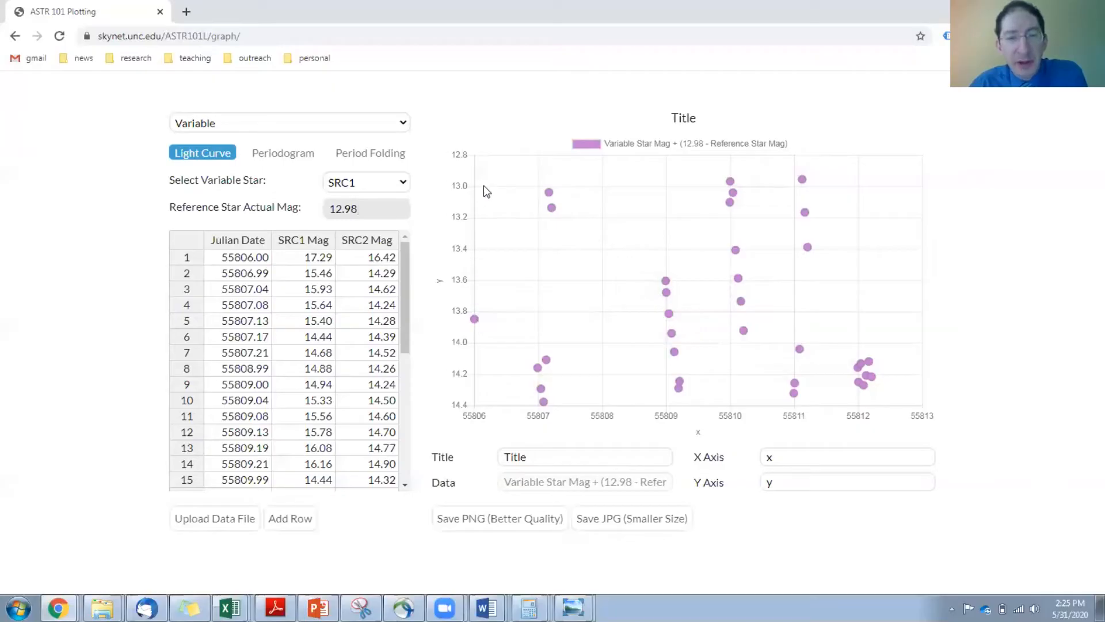
mouse_move(656, 331)
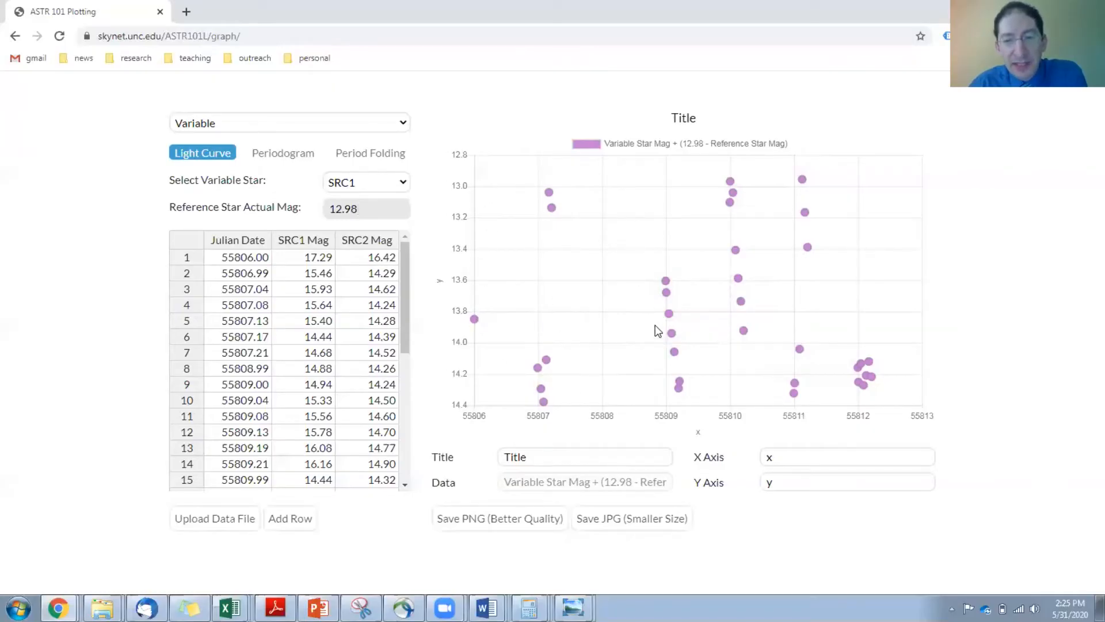
mouse_move(849, 307)
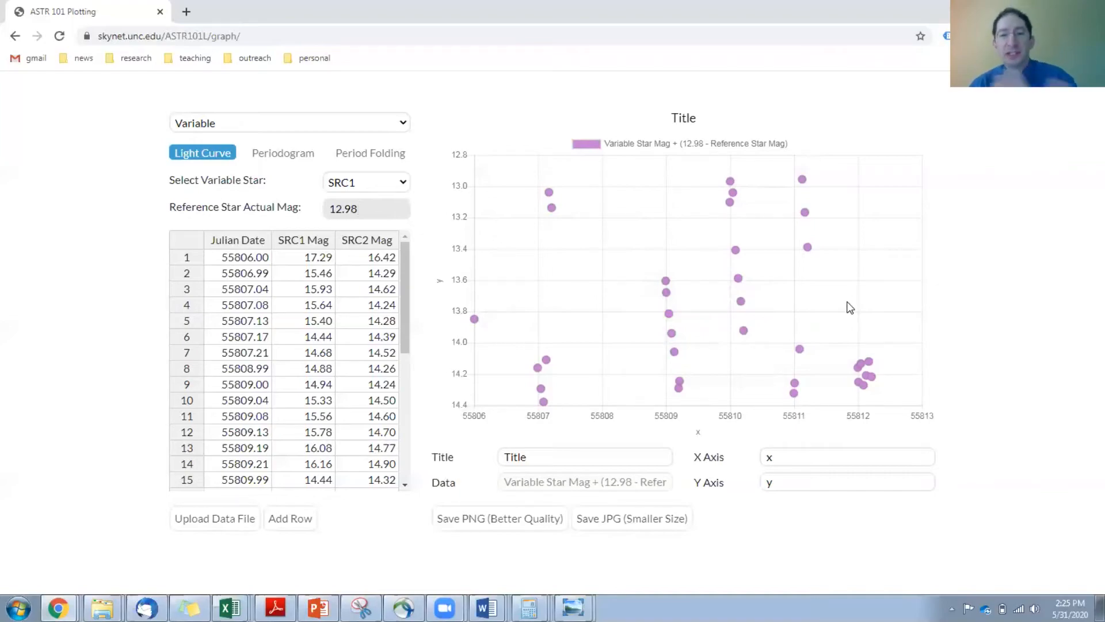
click(365, 209)
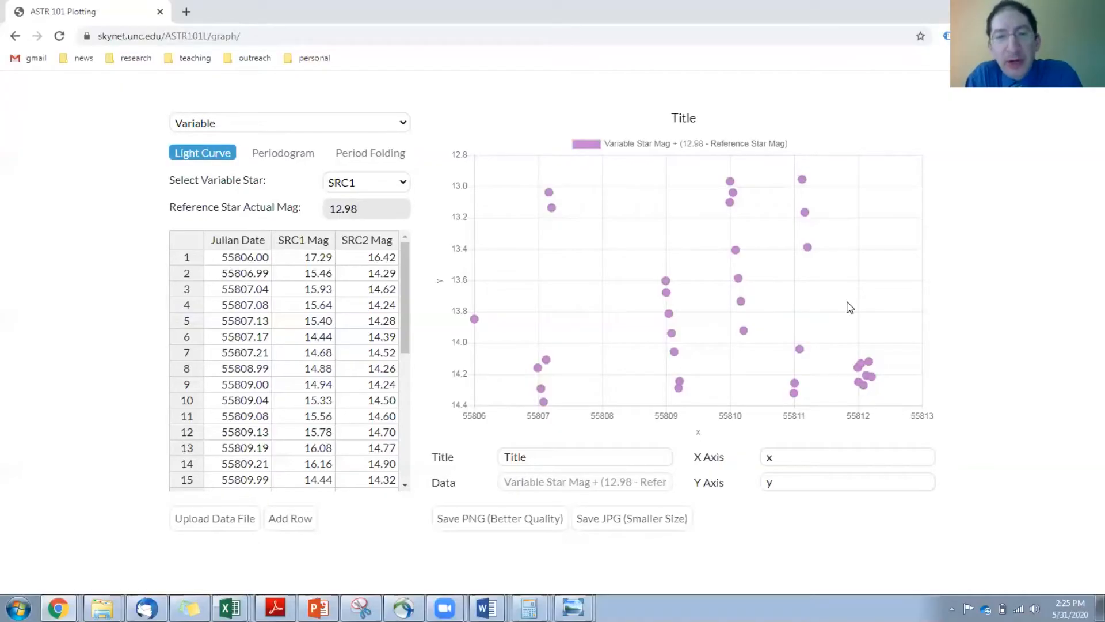
mouse_move(729, 341)
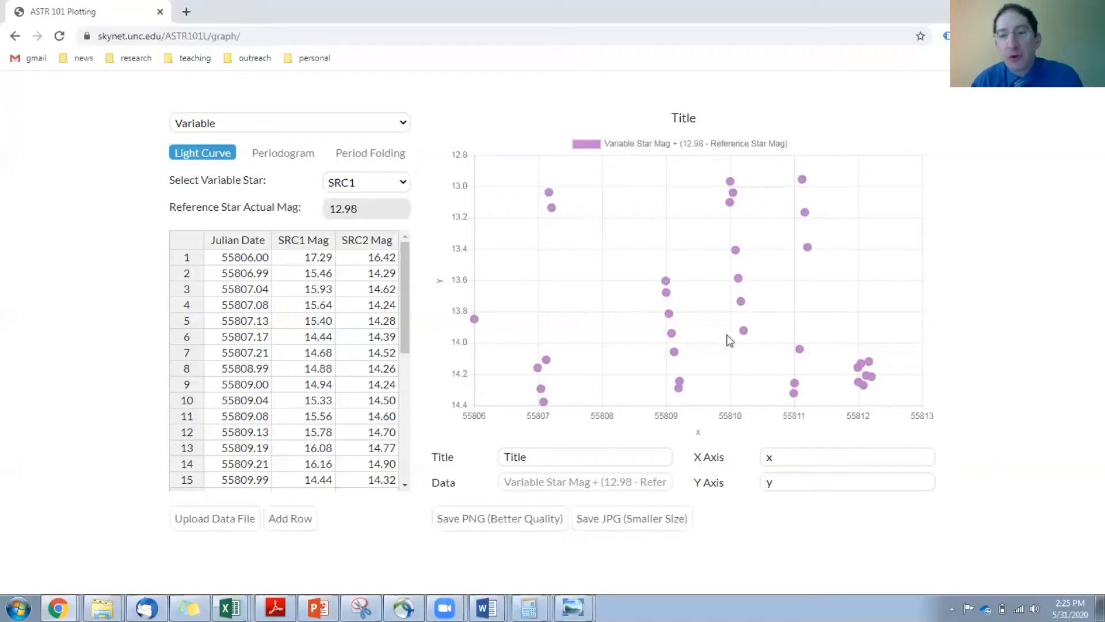
mouse_move(498, 246)
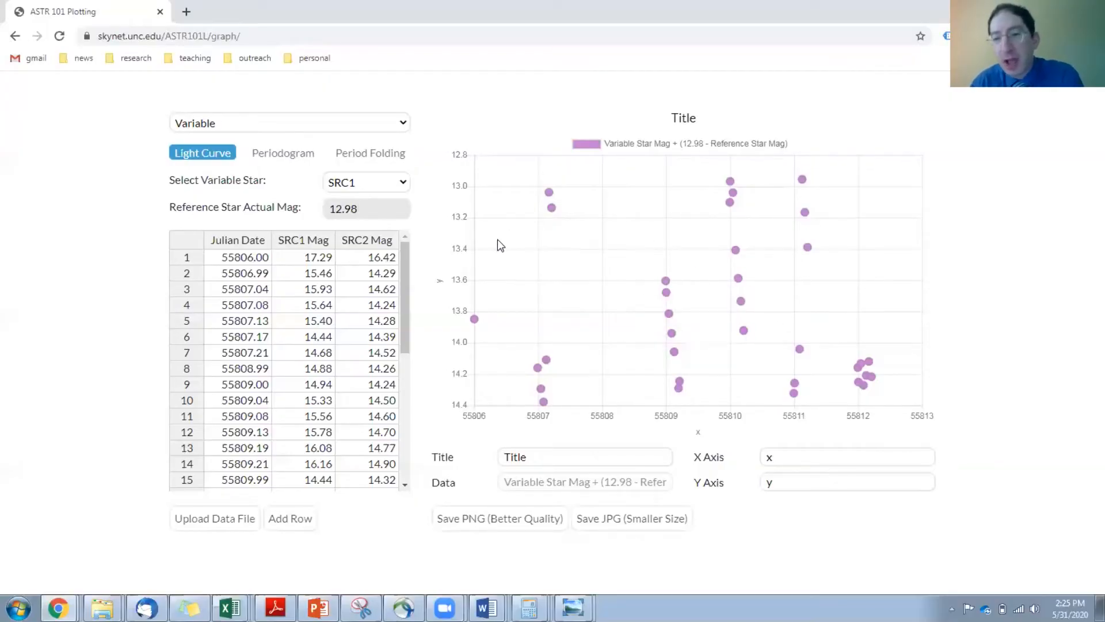
click(365, 209)
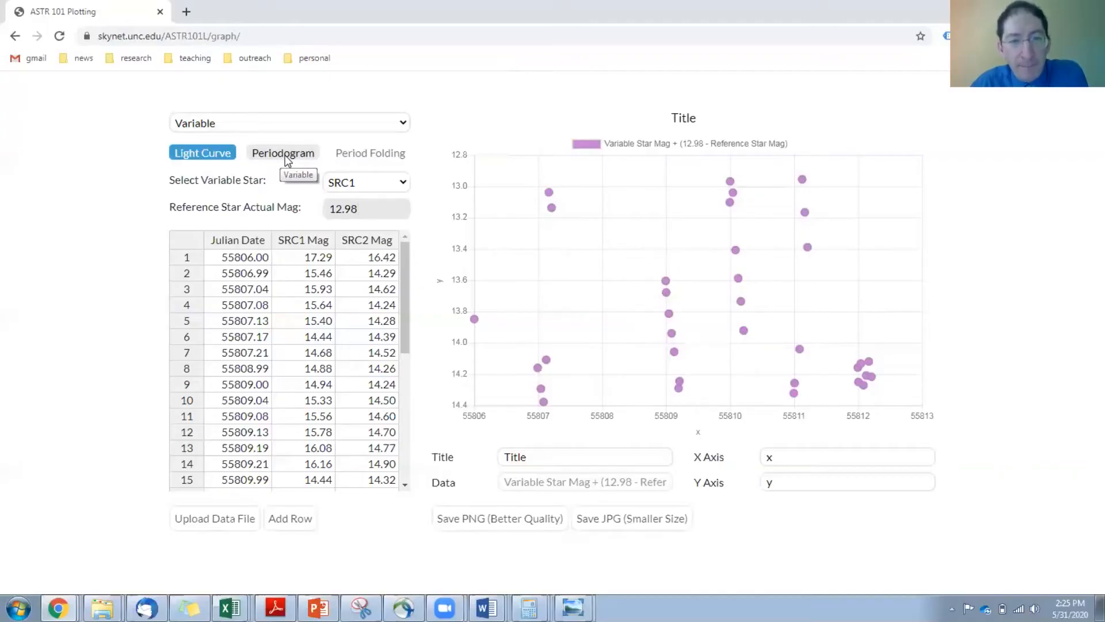
Show the Periodogram and review the 0.1–1 day Start and Stop Period values.
click(283, 153)
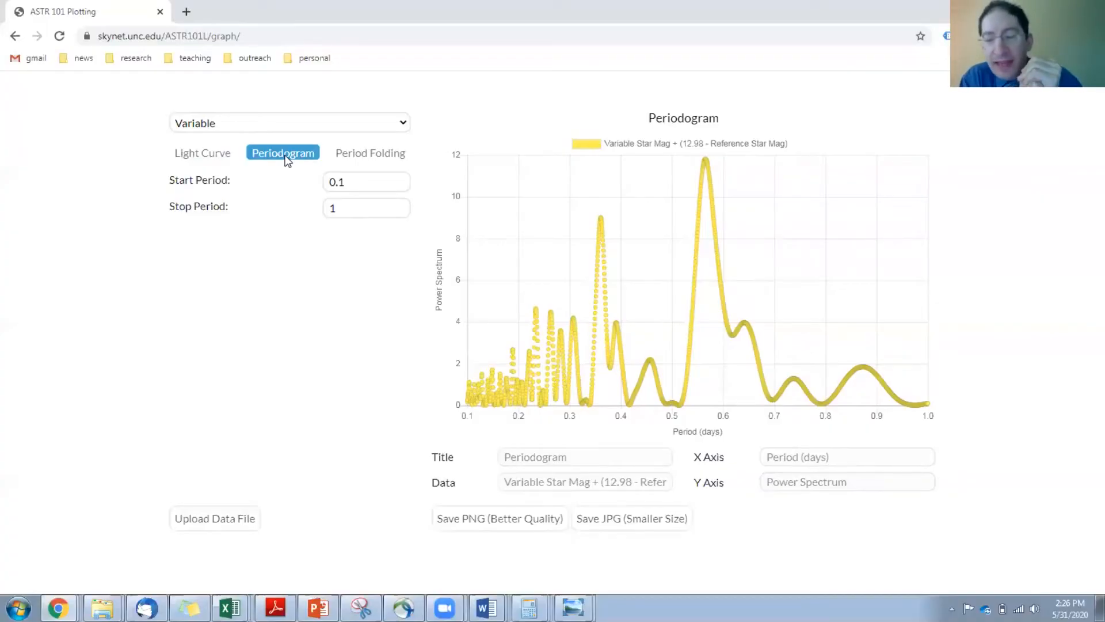
mouse_move(454, 280)
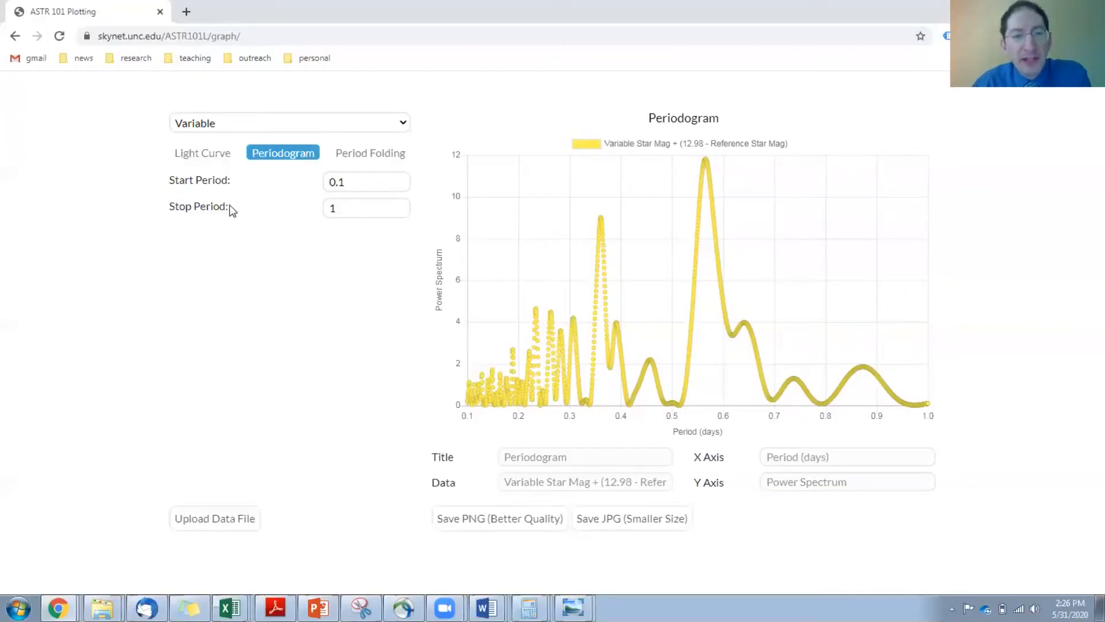
mouse_move(538, 330)
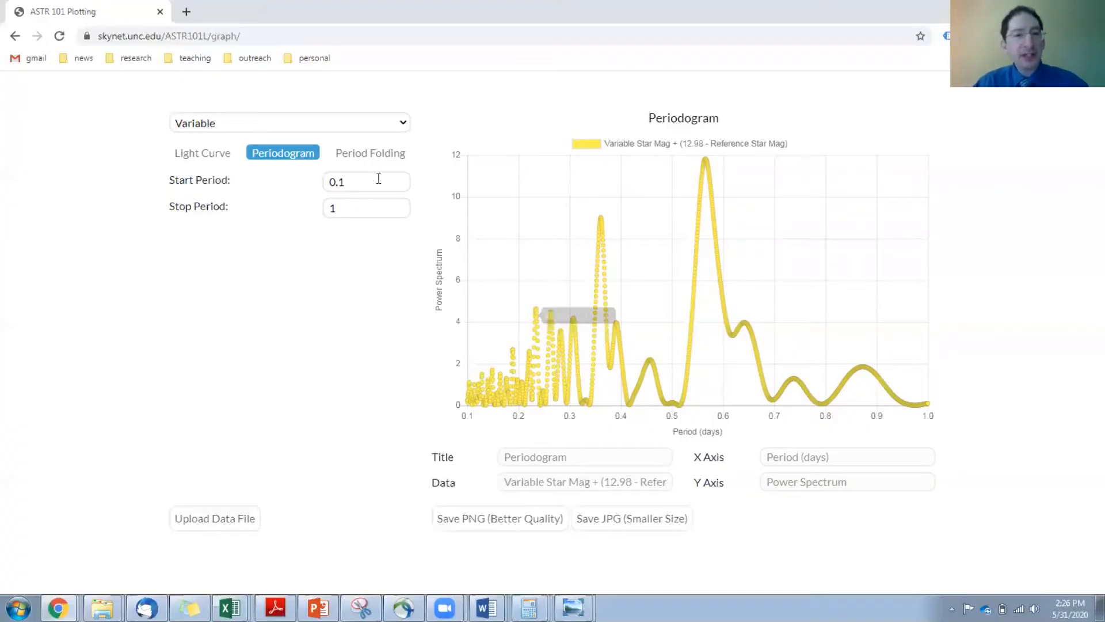
double_click(336, 181)
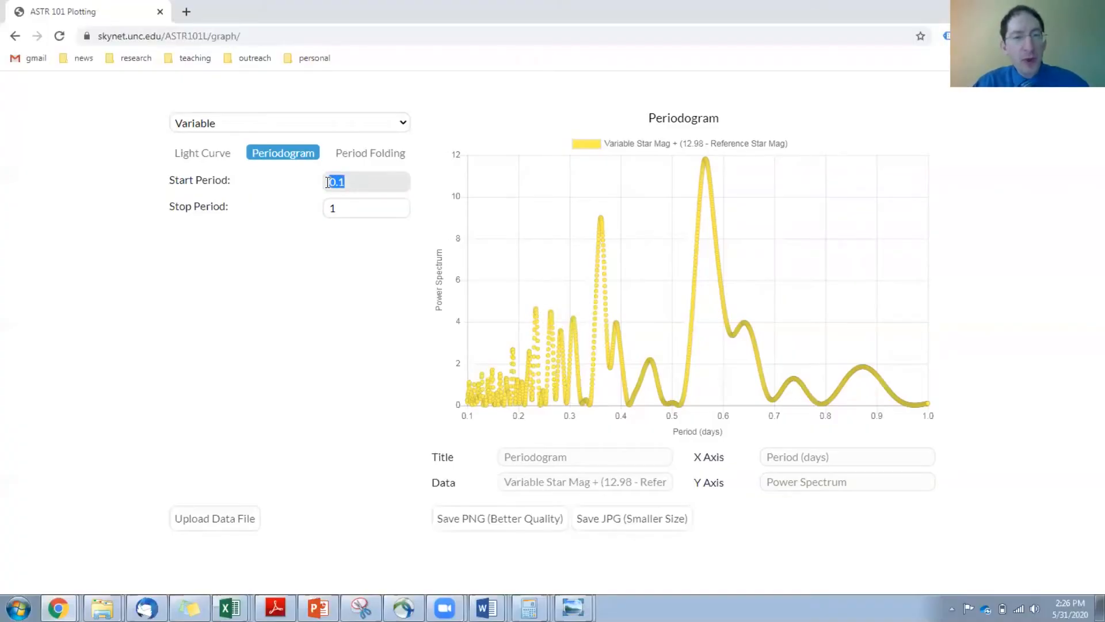
click(366, 208)
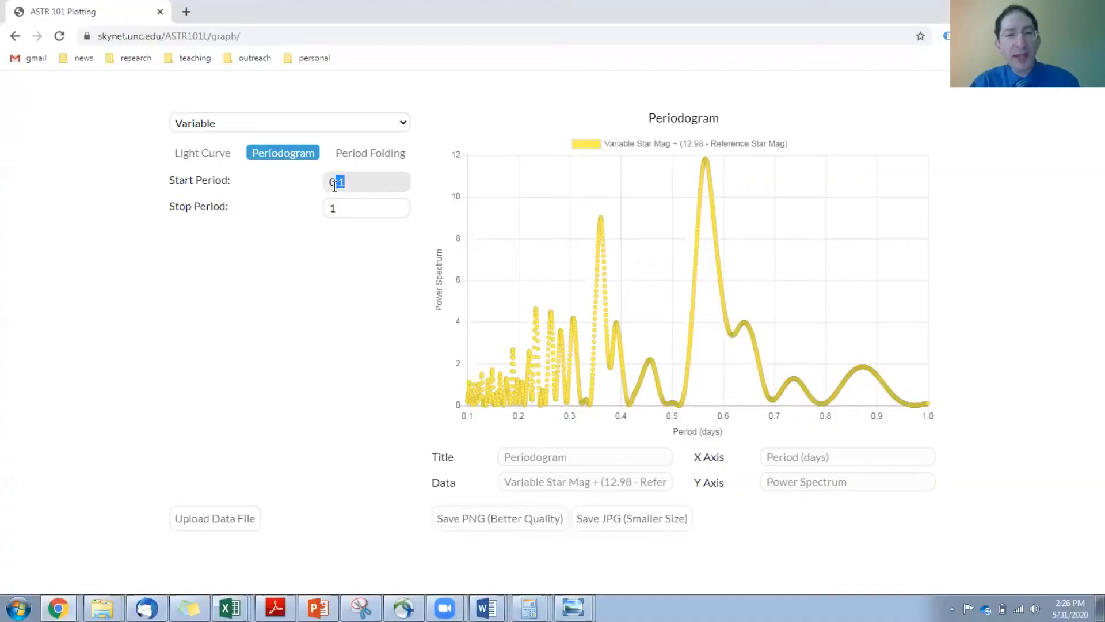
click(366, 208)
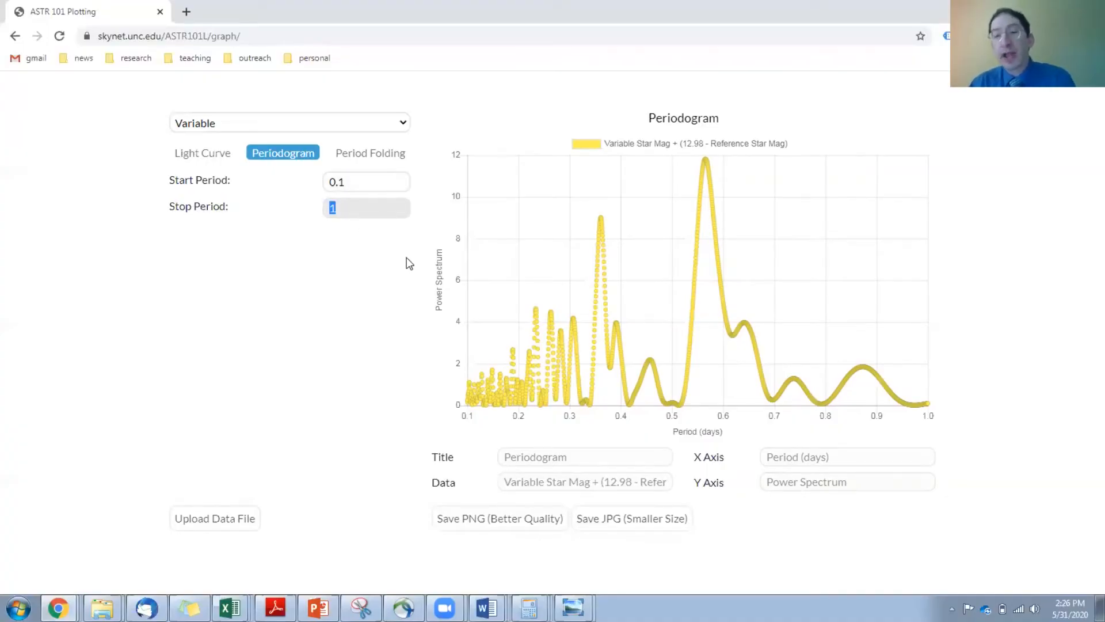
mouse_move(473, 268)
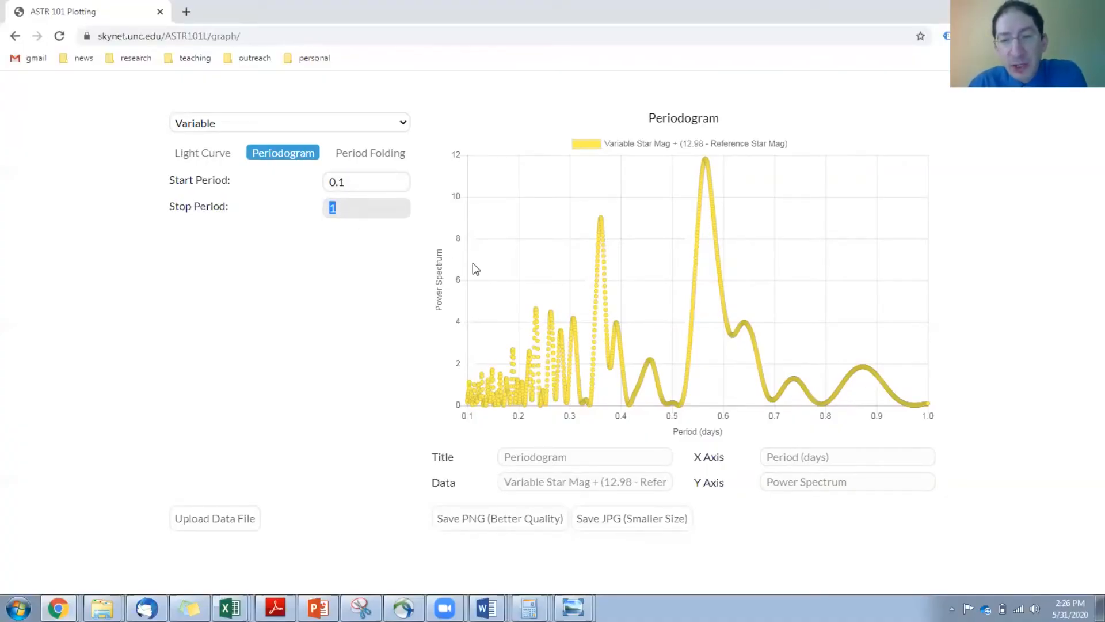
mouse_move(702, 164)
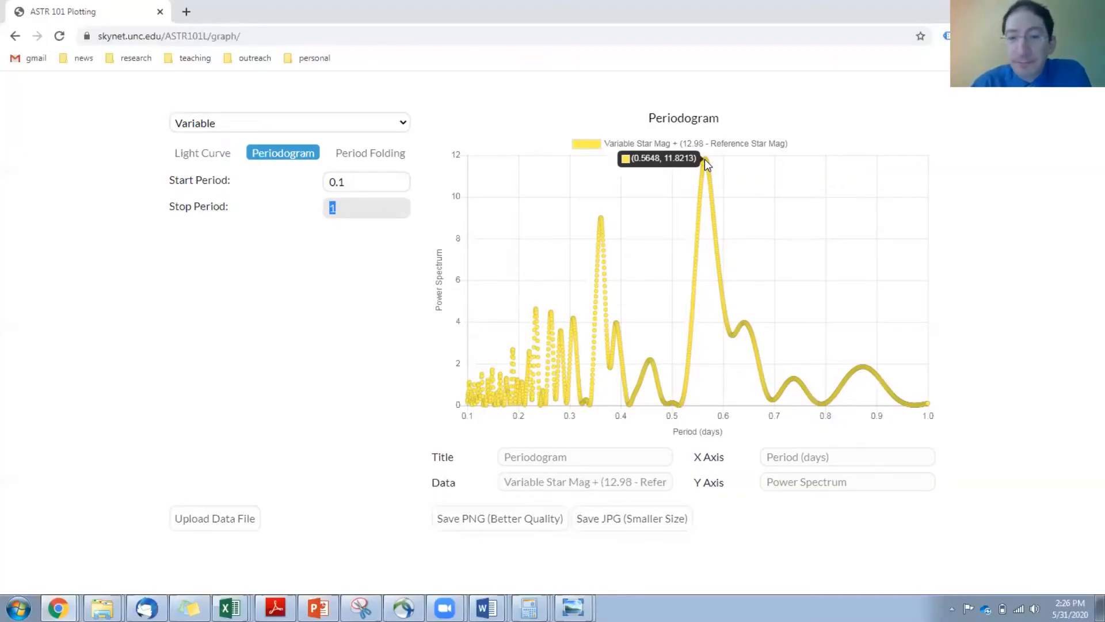
In Period Folding, try folding periods 0.56, 0.55 and 0.54, settling on 0.565.
click(370, 153)
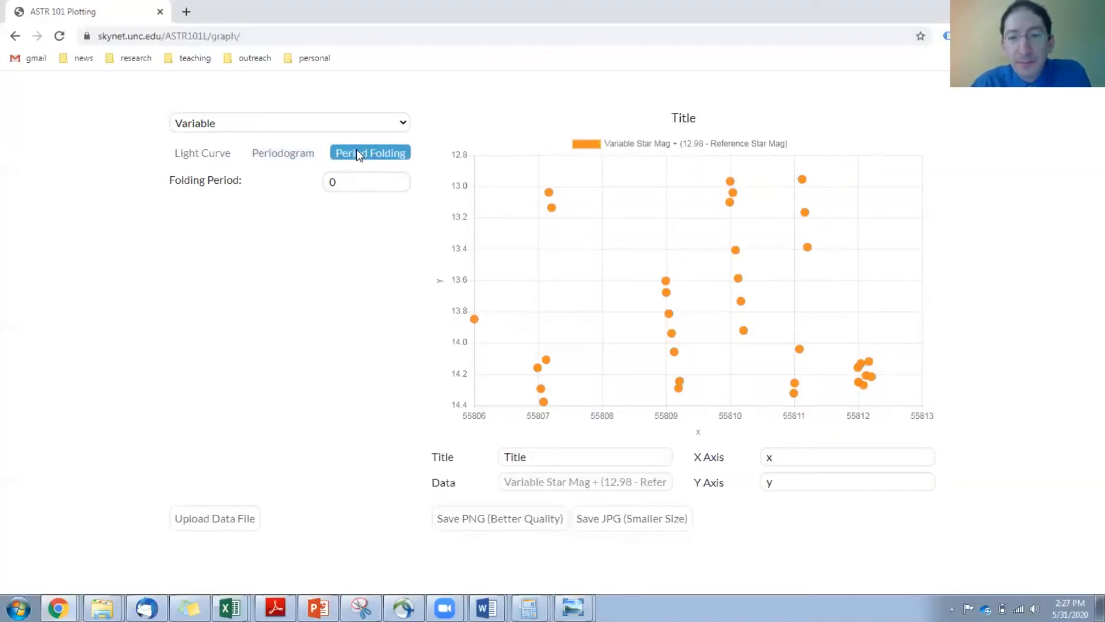
click(366, 182)
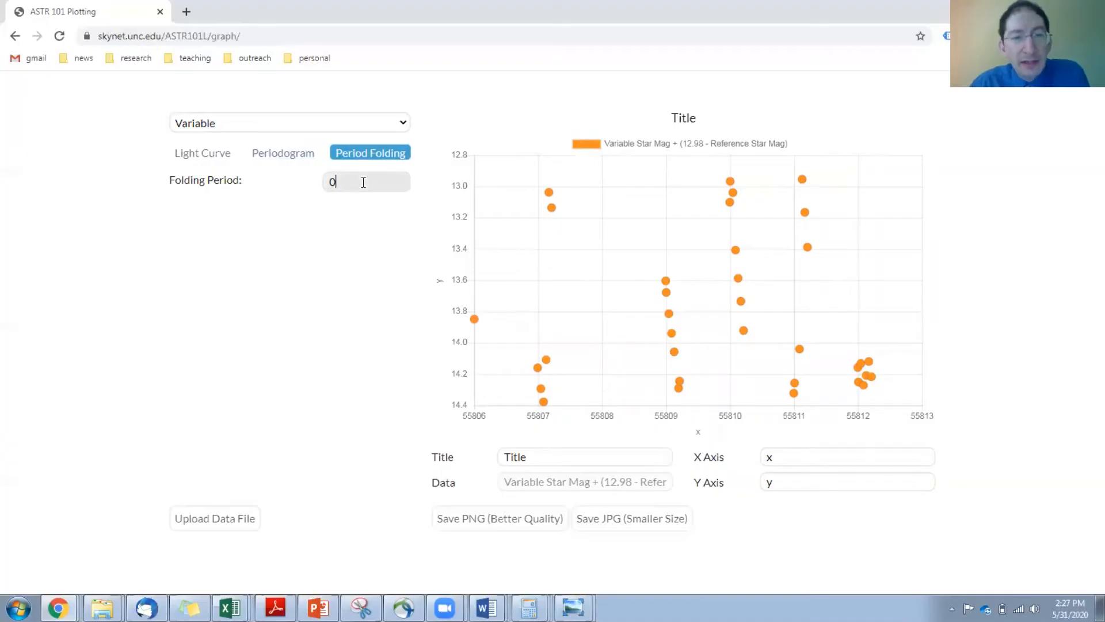
text(.56)
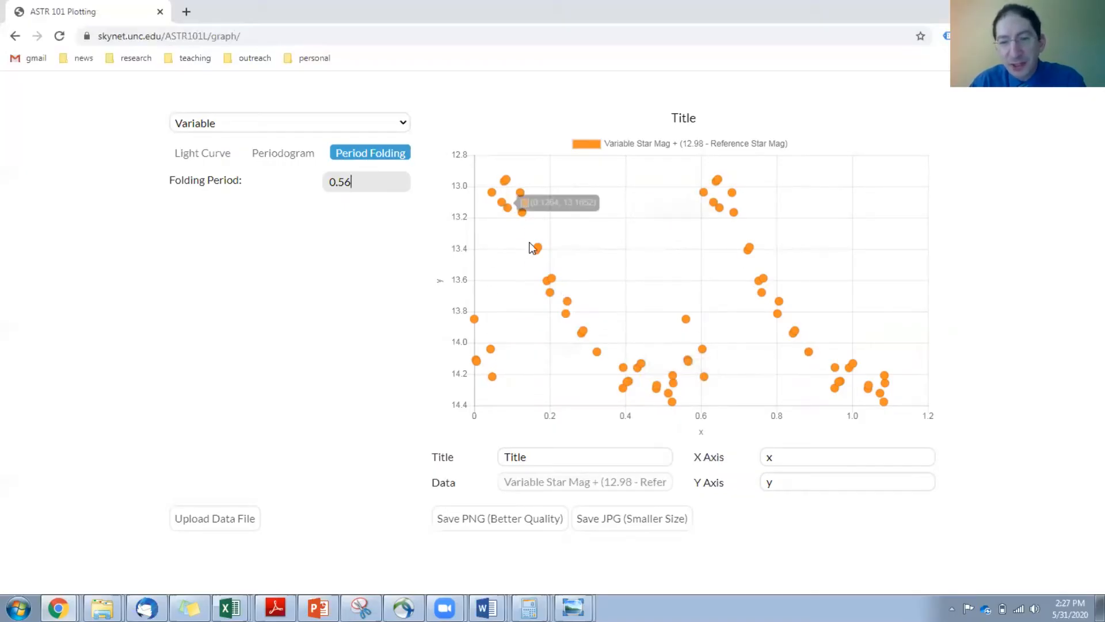
mouse_move(743, 272)
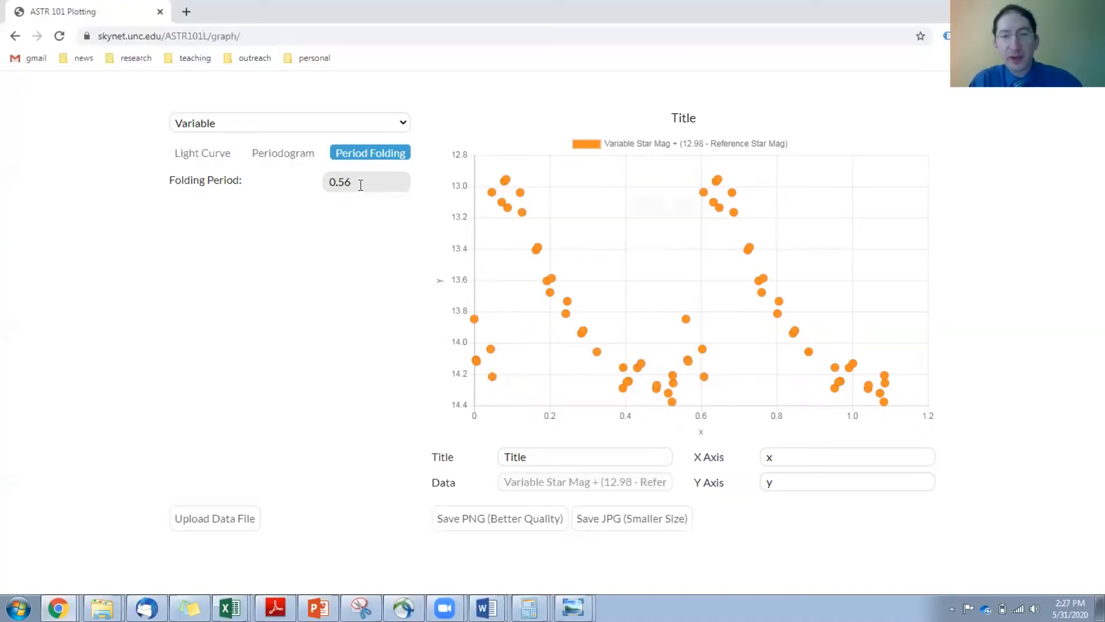
text(0.55)
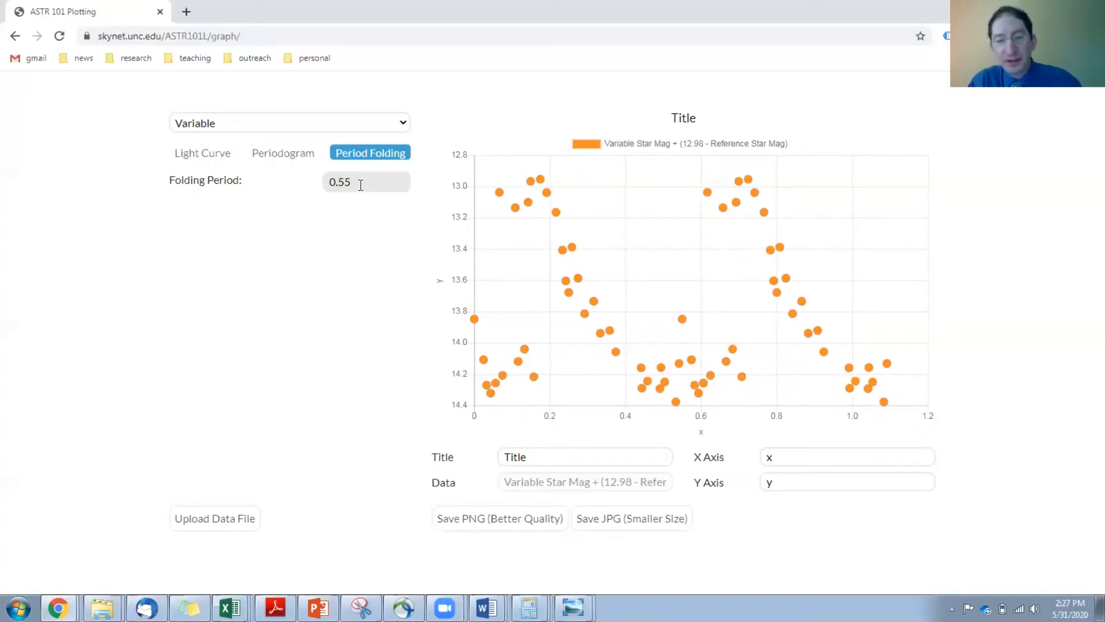
text(0.54)
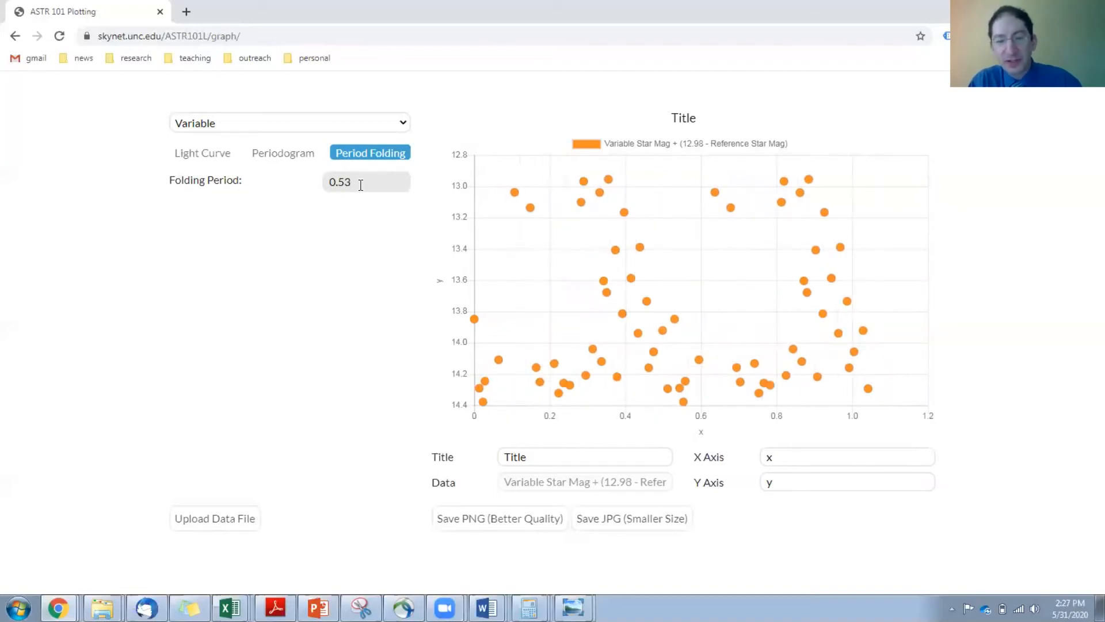
text(0.565)
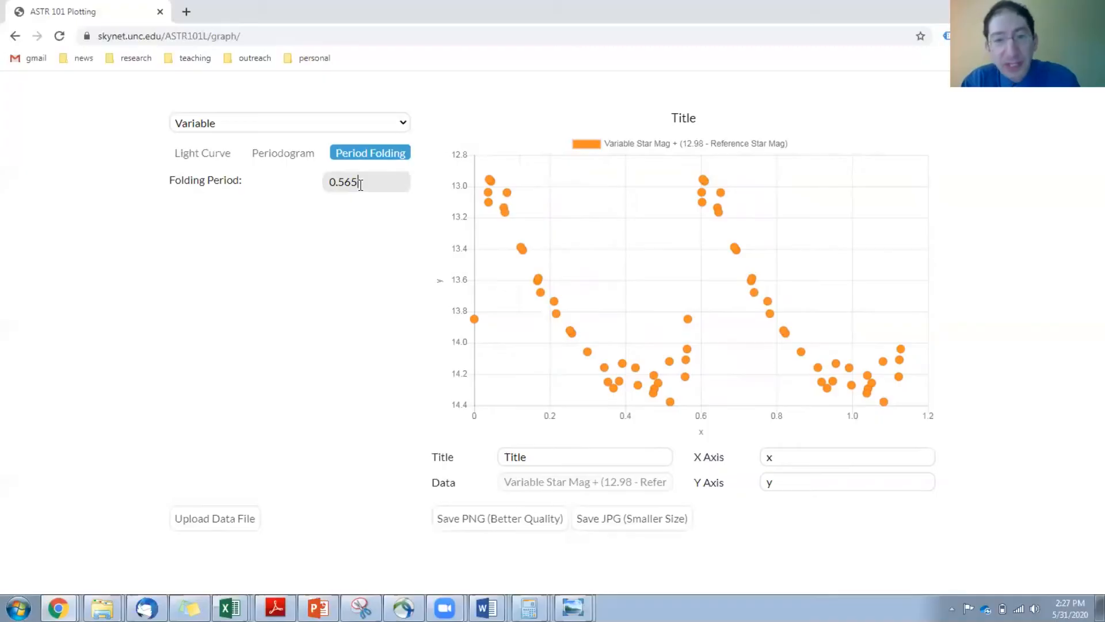
mouse_move(492, 205)
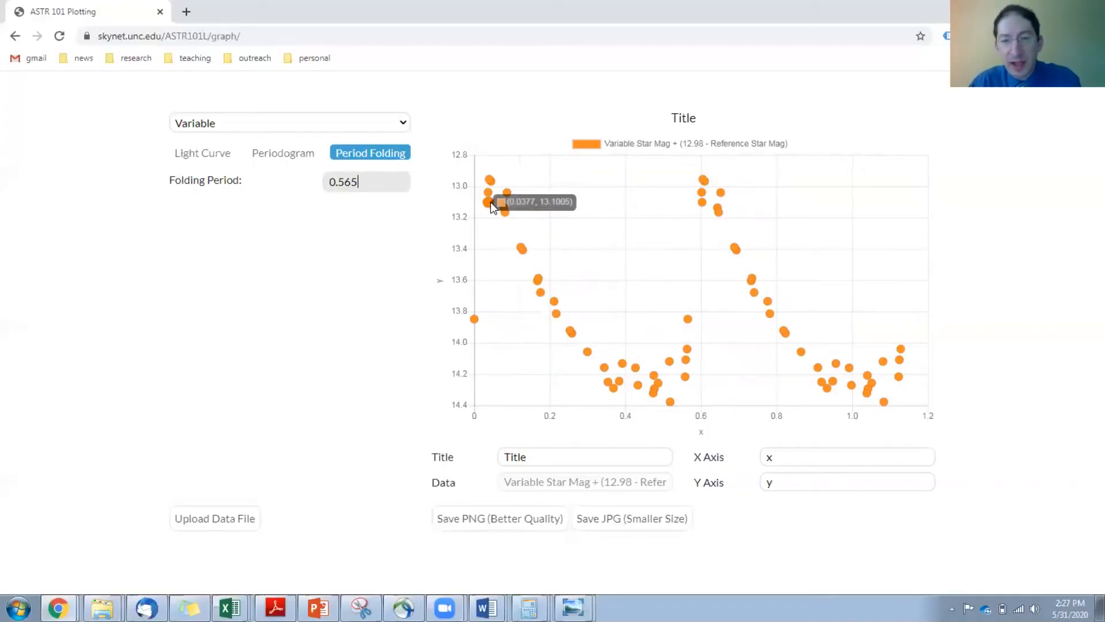
mouse_move(675, 386)
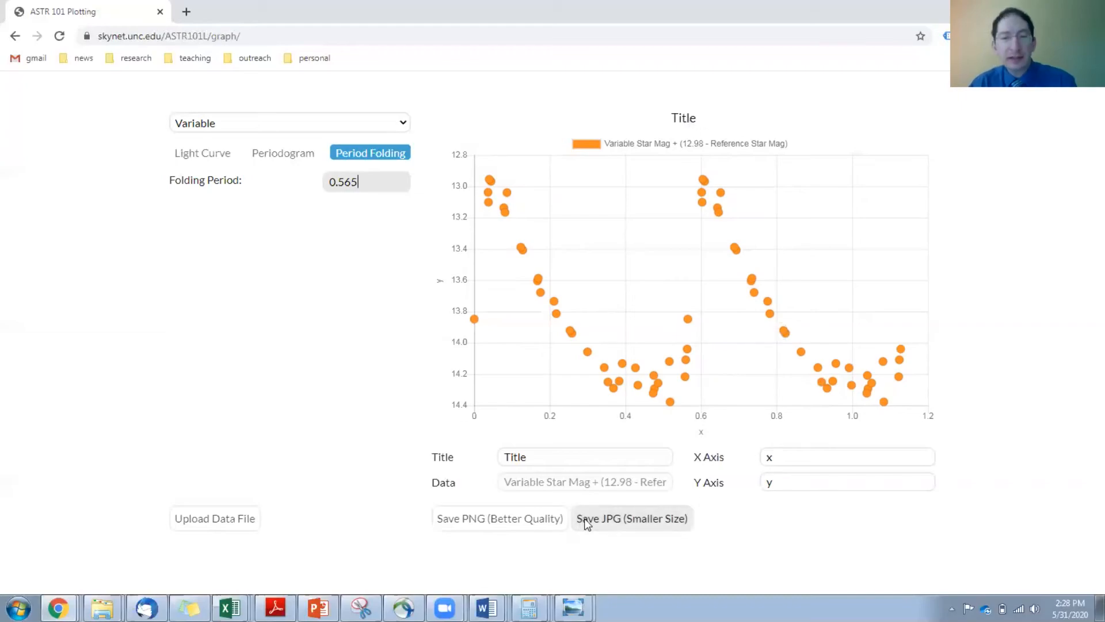
Replace the placeholder title with 'RR Lyrae in M28 Folded Light Curve'.
double_click(515, 457)
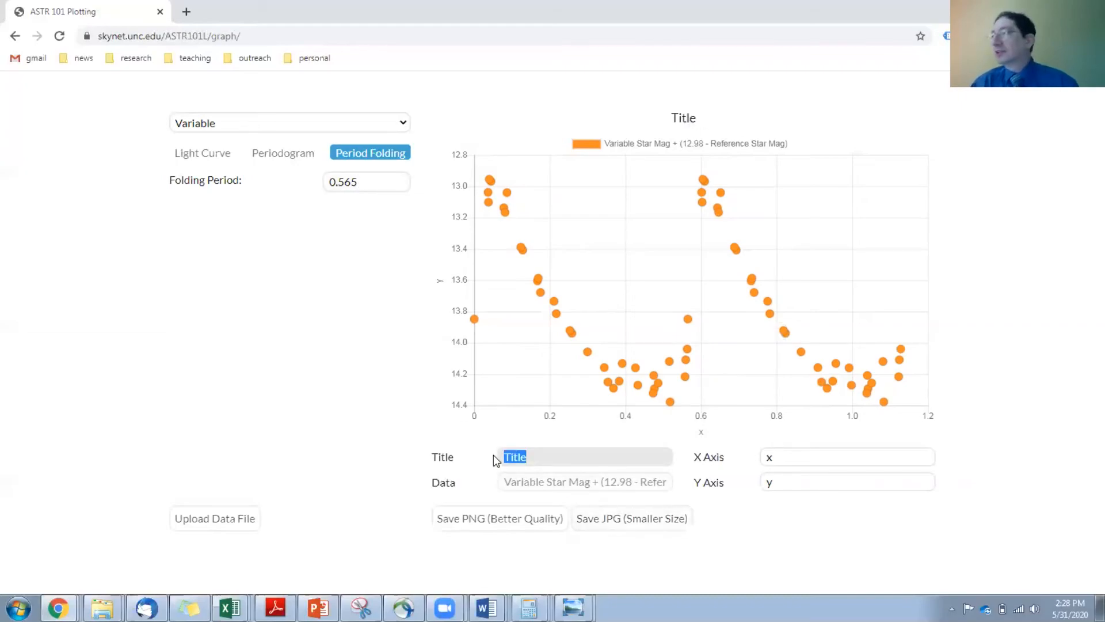
text(RR Lyrae)
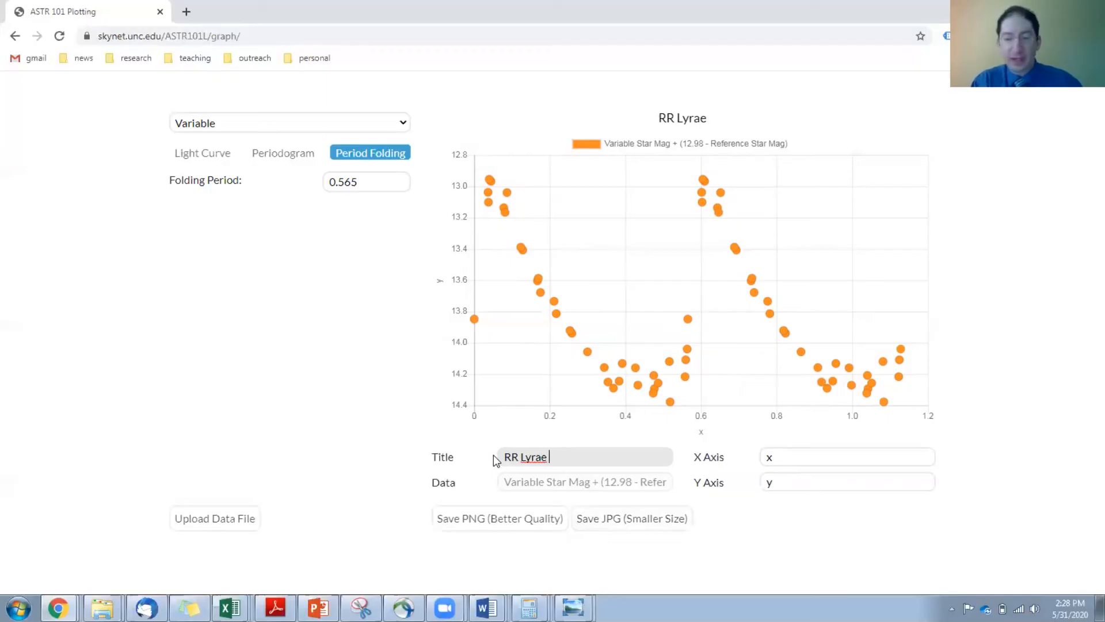
text(in M)
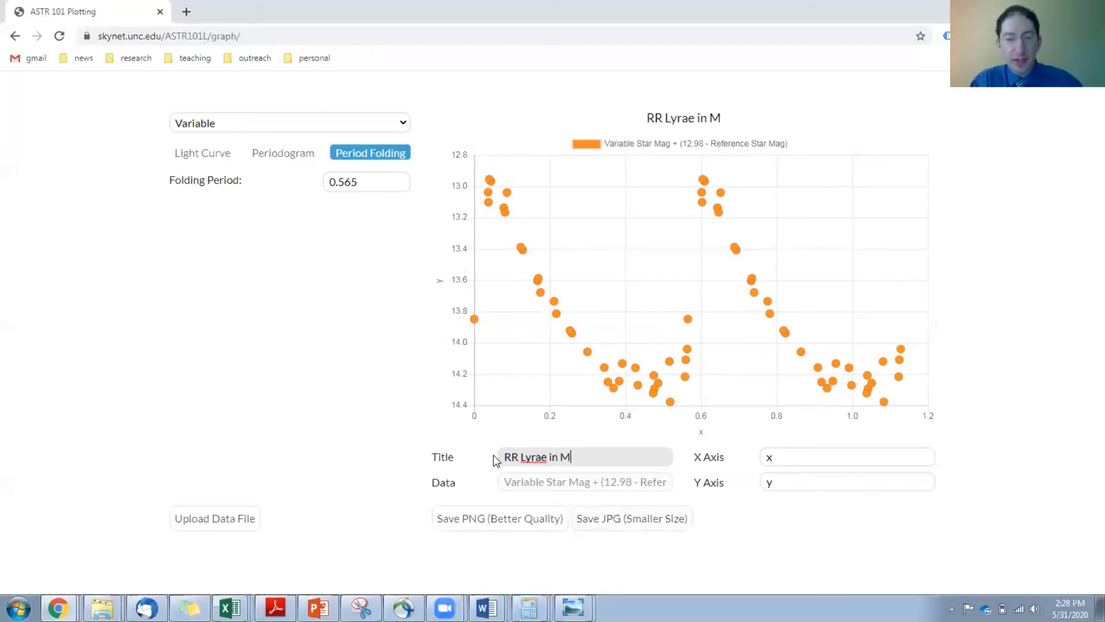
text(28 Folded L)
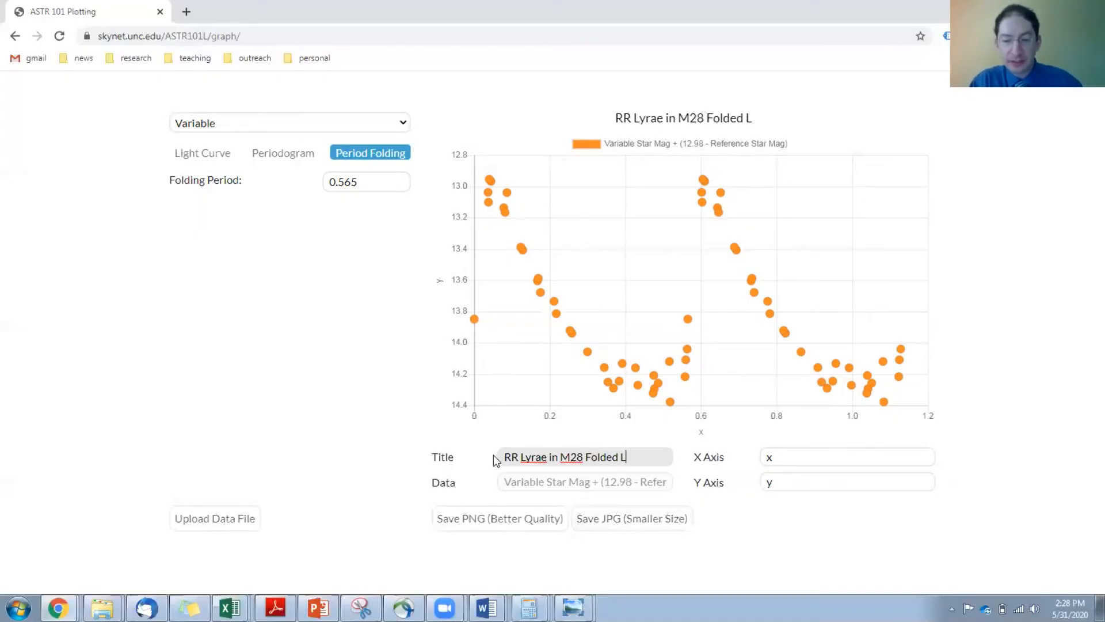
text(ight Curve)
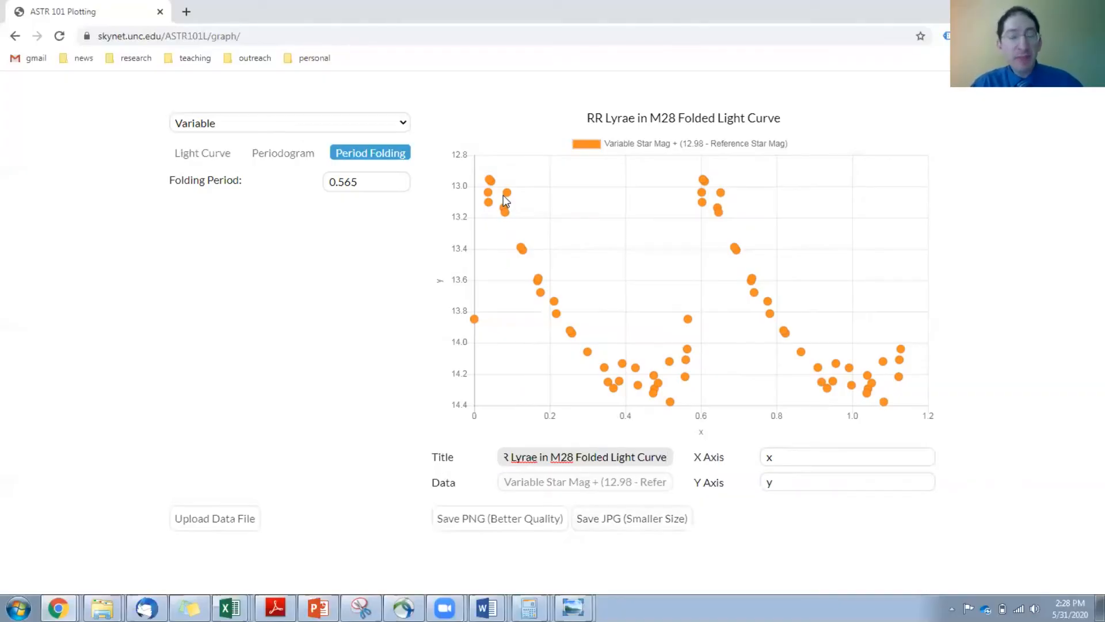
mouse_move(504, 198)
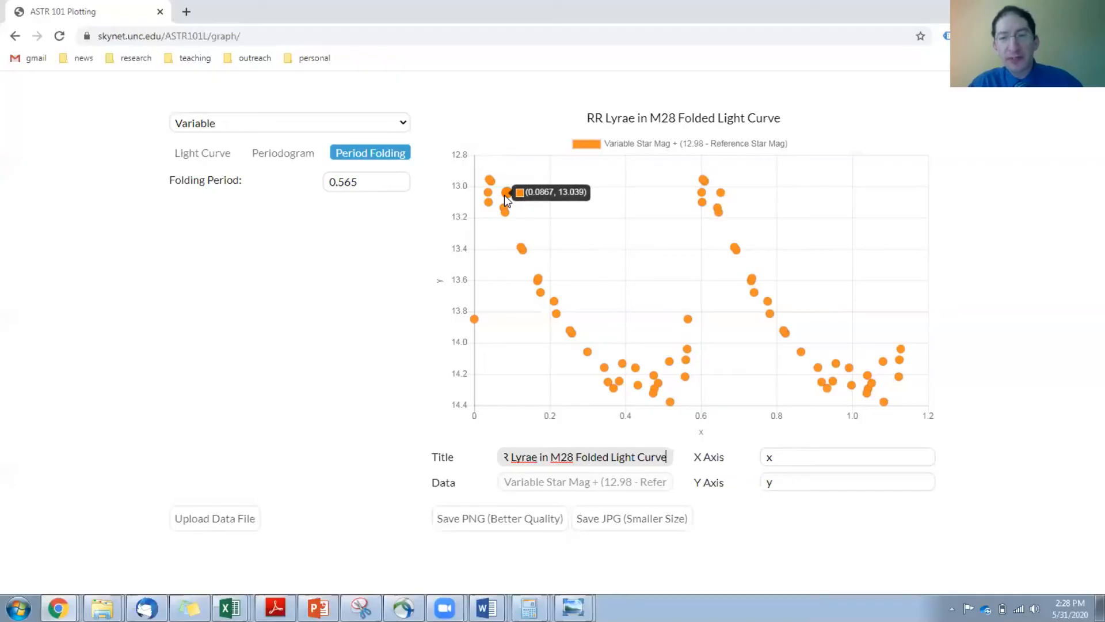
mouse_move(803, 364)
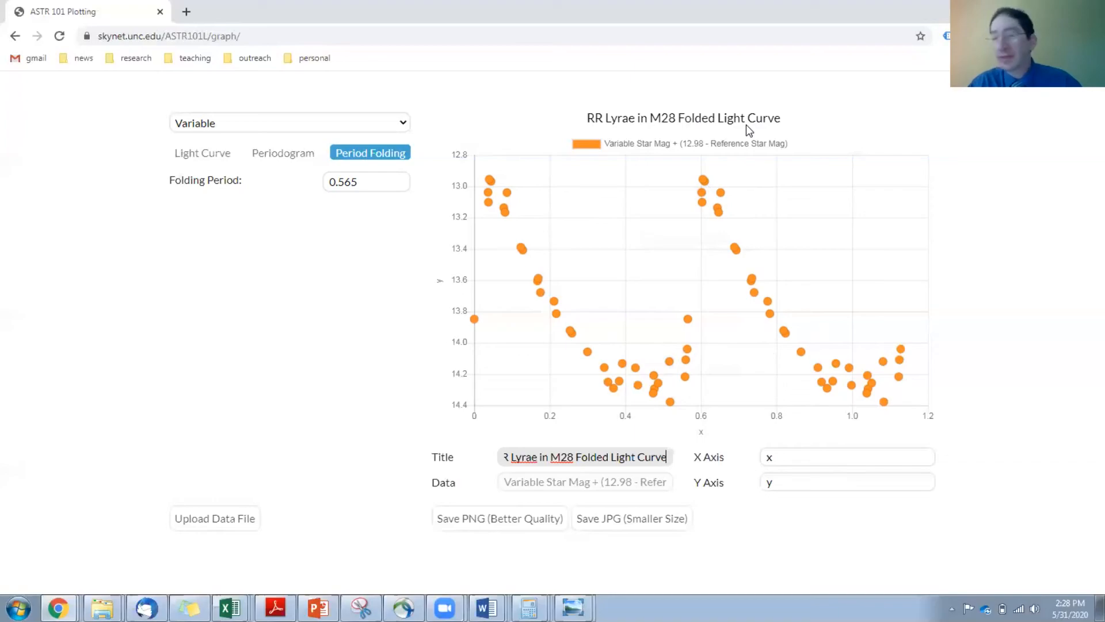
click(846, 457)
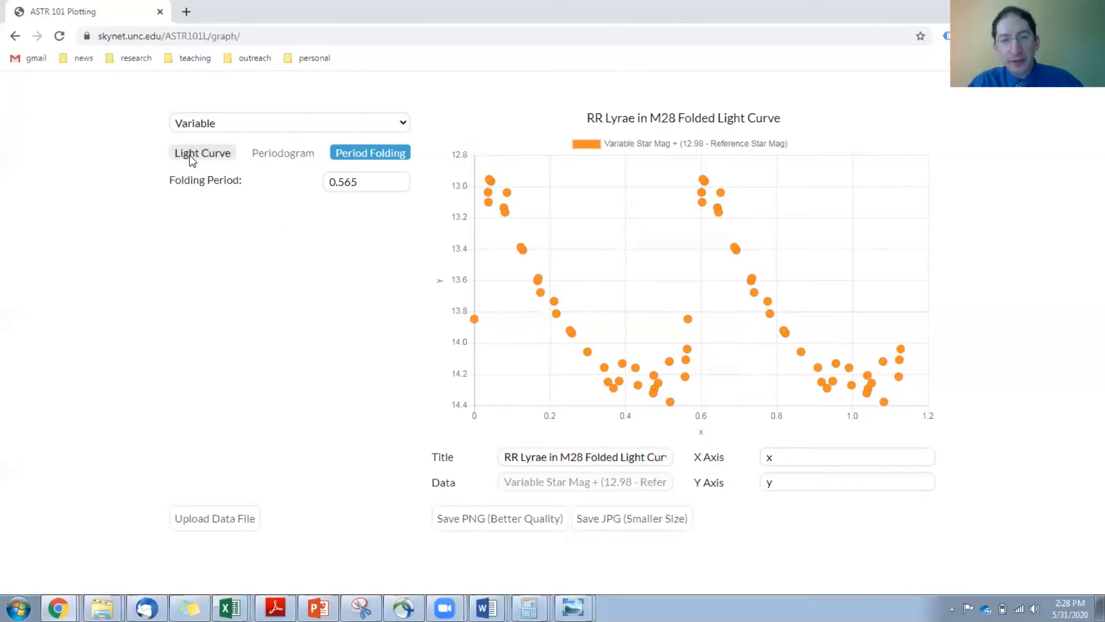
click(202, 152)
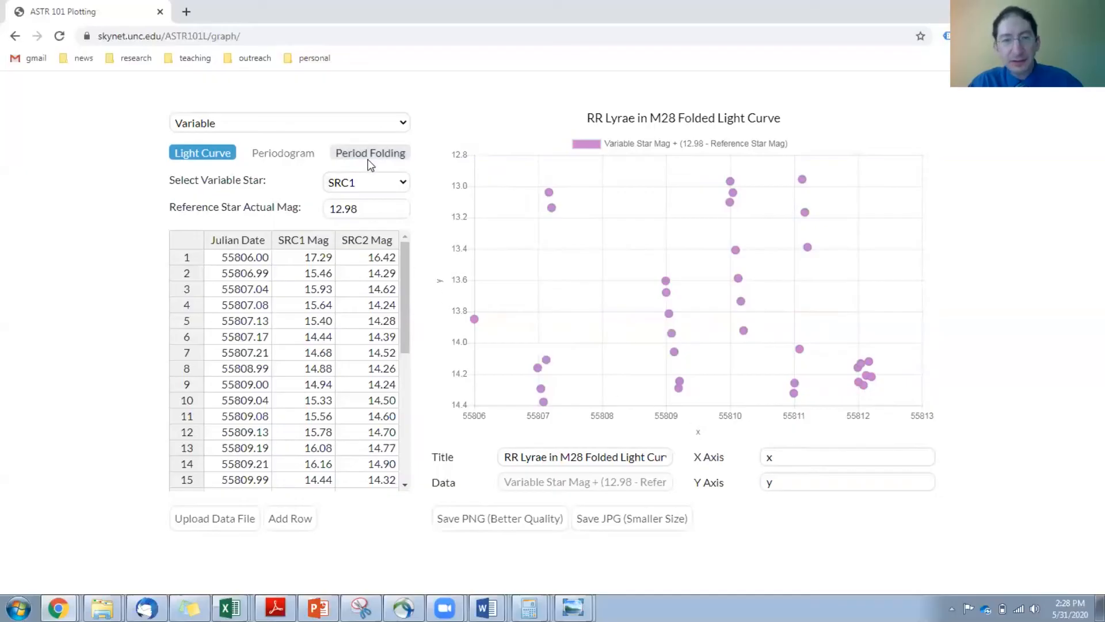
mouse_move(361, 160)
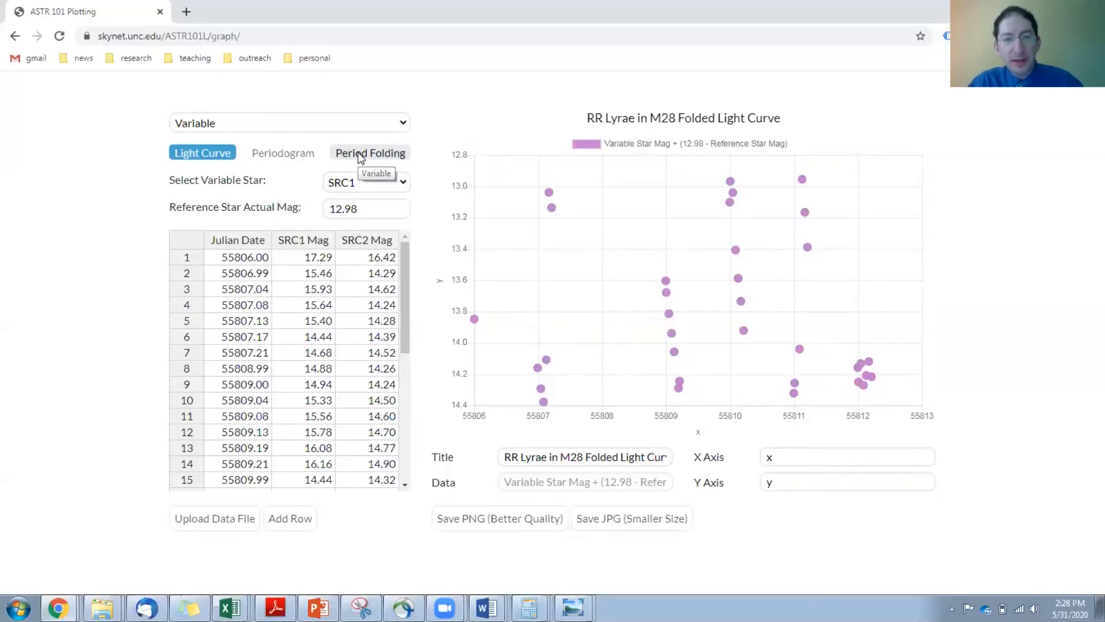
click(370, 153)
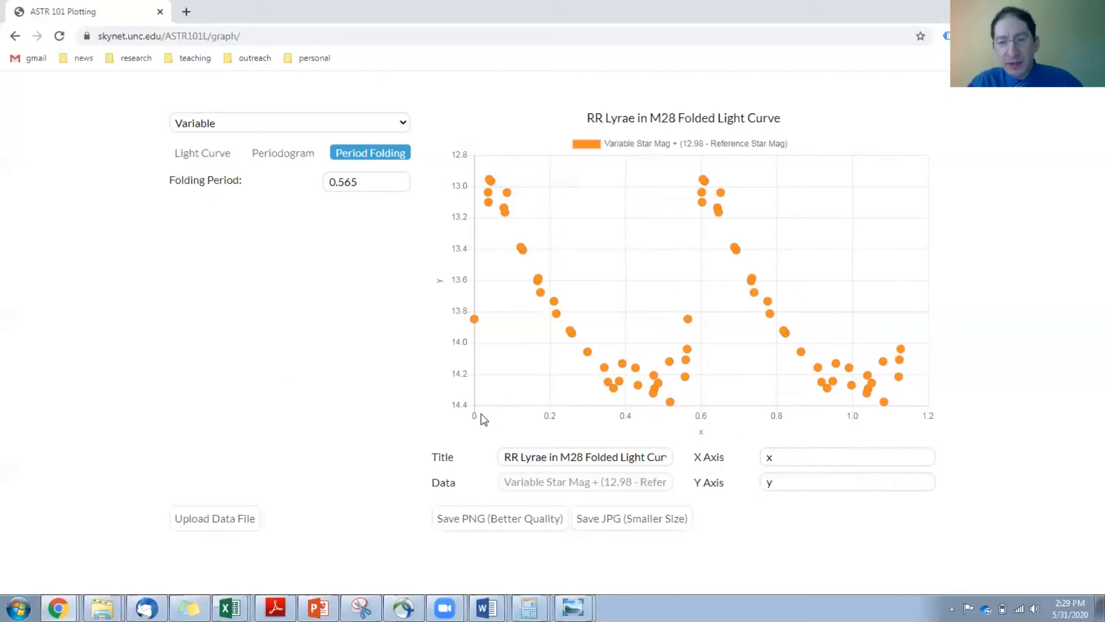
mouse_move(483, 378)
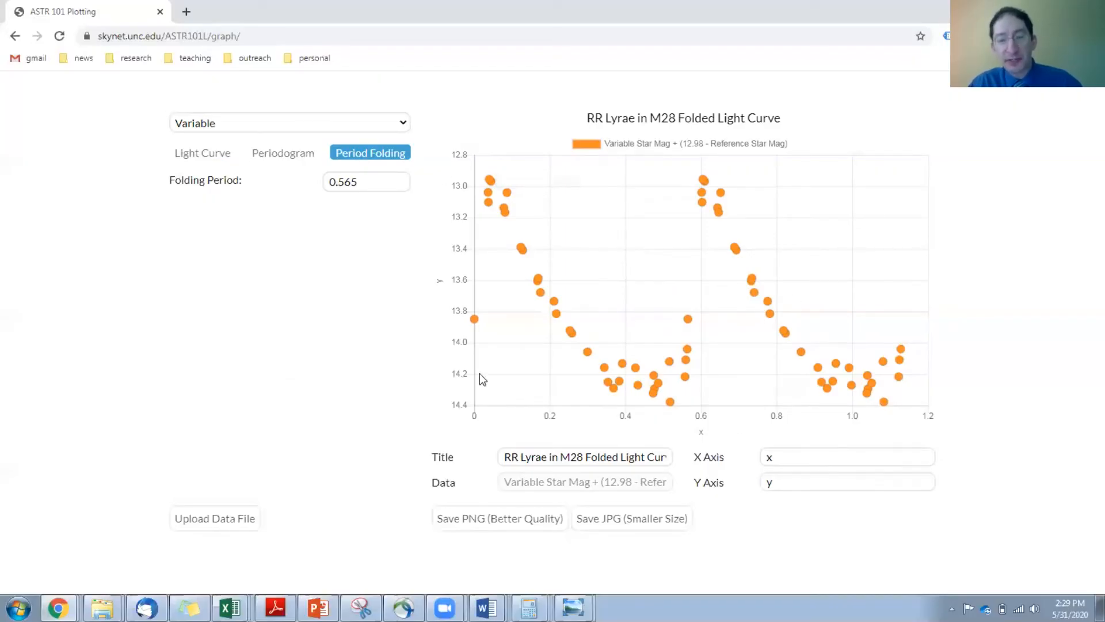
mouse_move(477, 422)
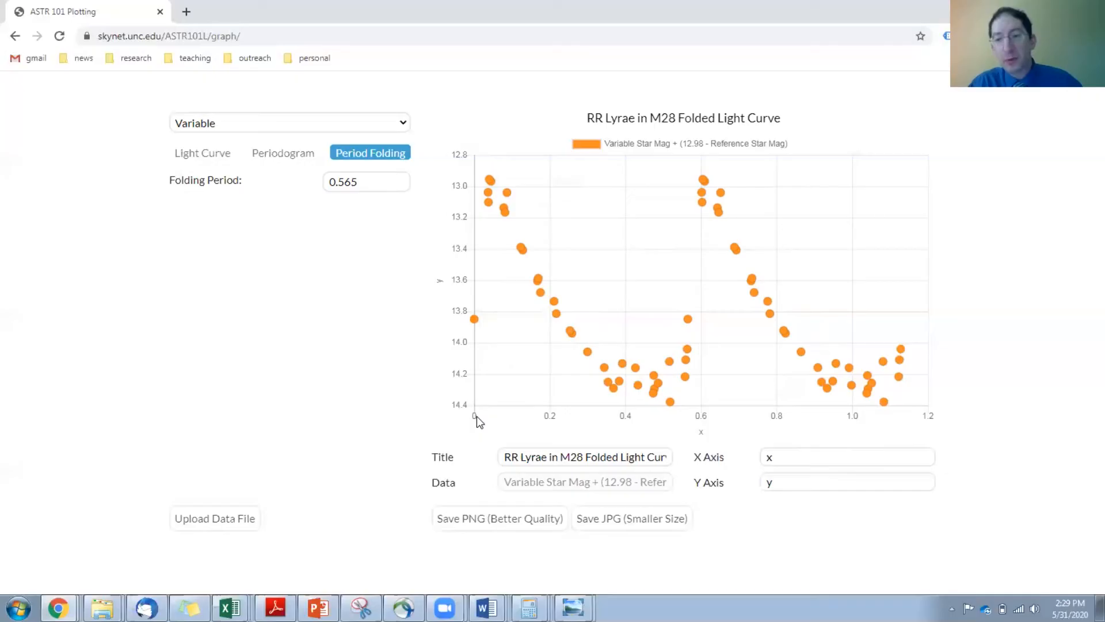
mouse_move(918, 414)
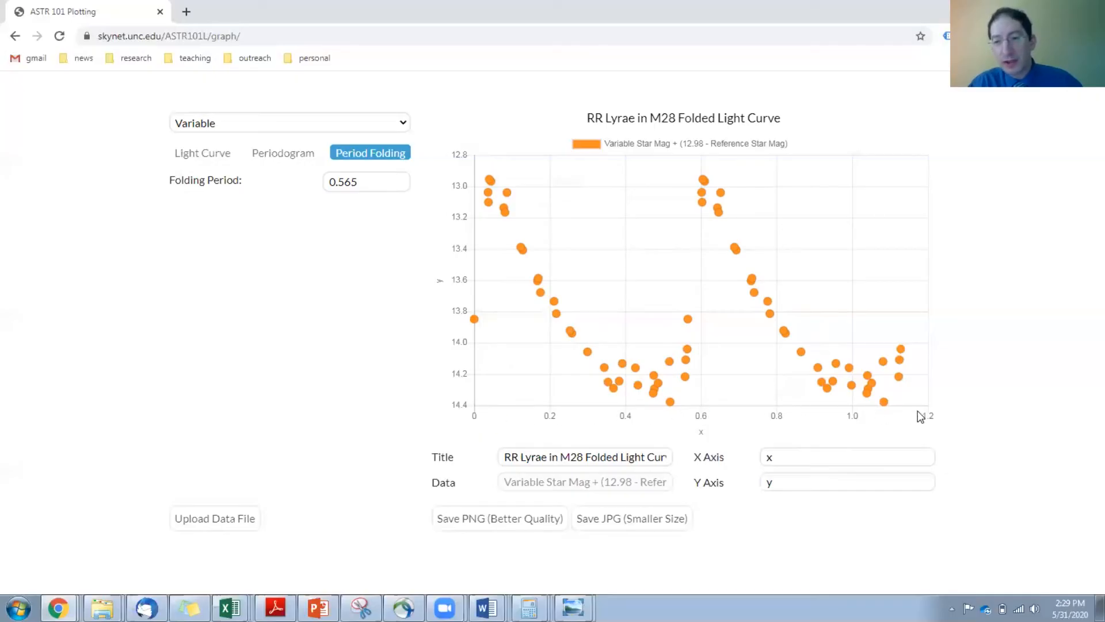
mouse_move(946, 418)
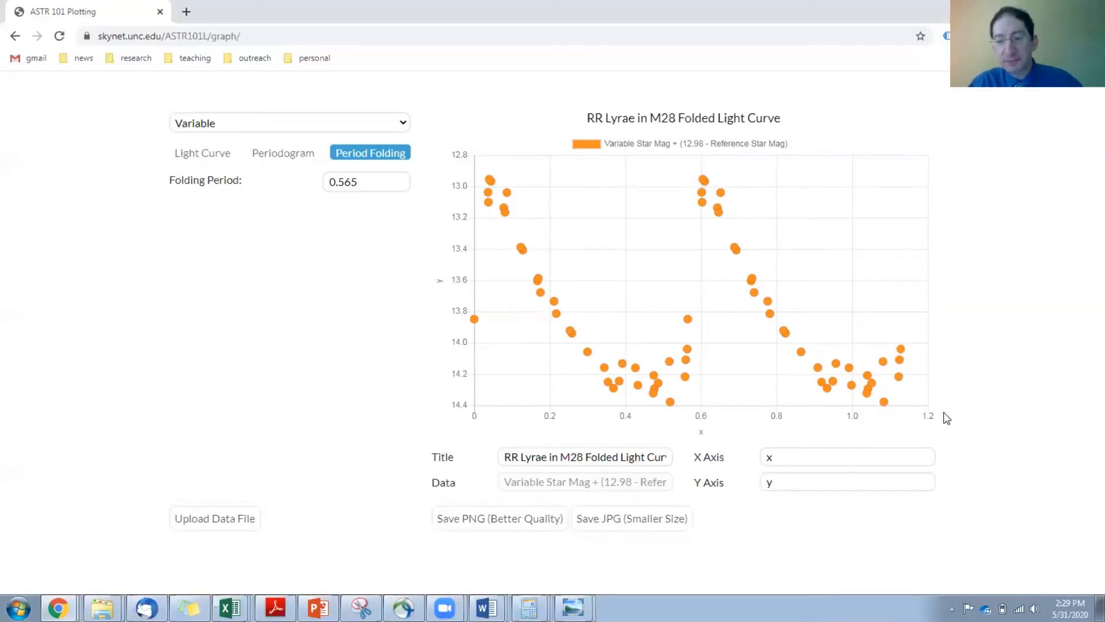
mouse_move(928, 425)
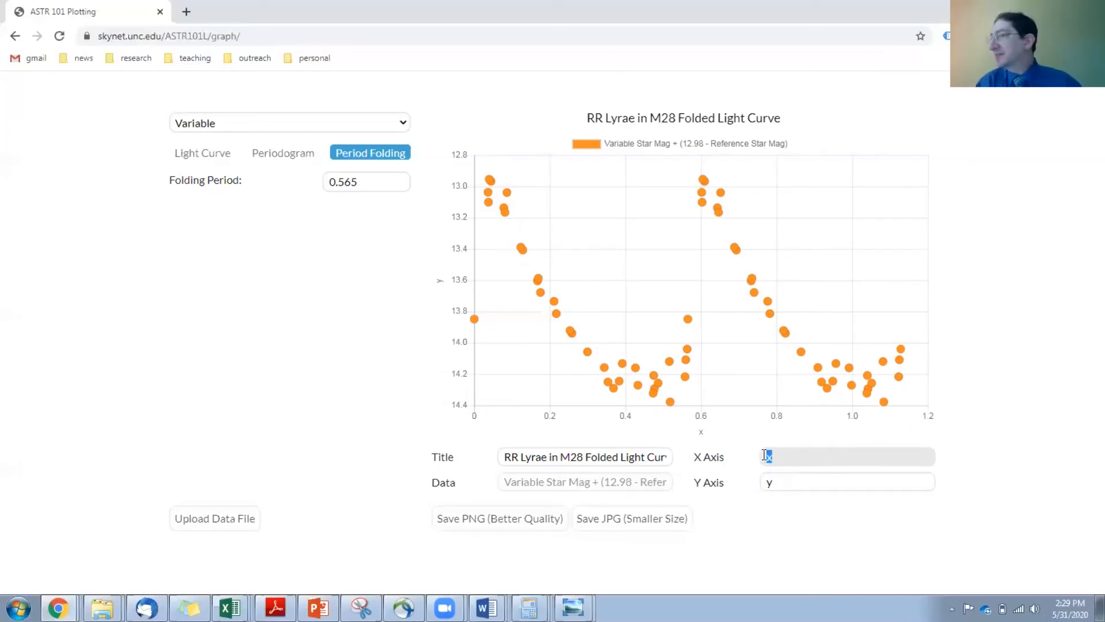
Label X axis 'Period-Folded Time (days)' and Y axis 'Calibrated Apparent Magnitude'.
text(P)
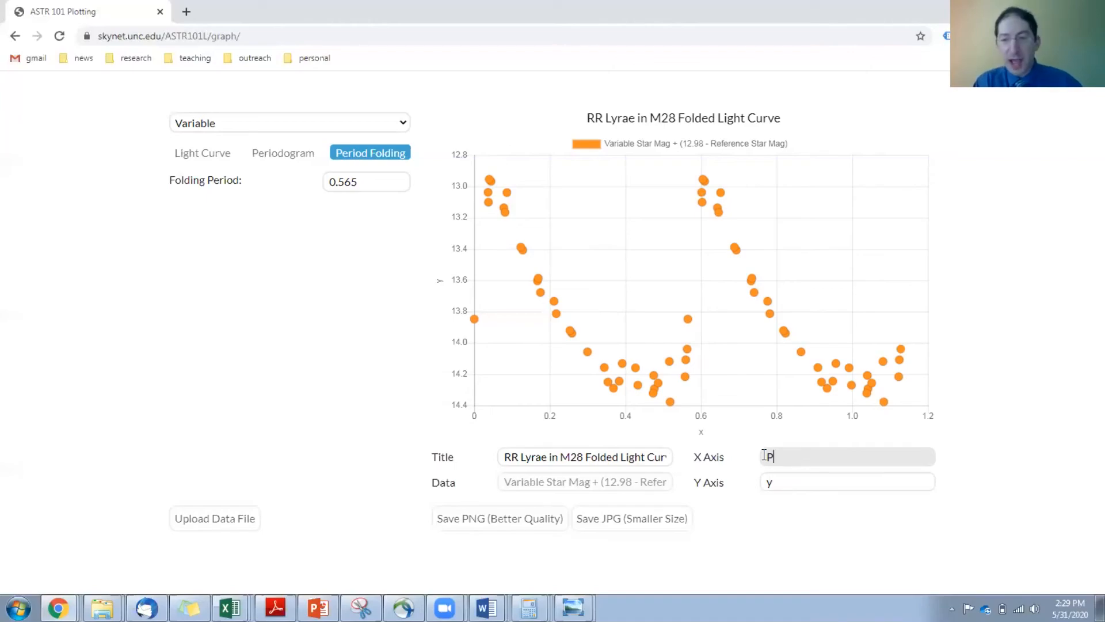
text(eriod-Folded Time (days)
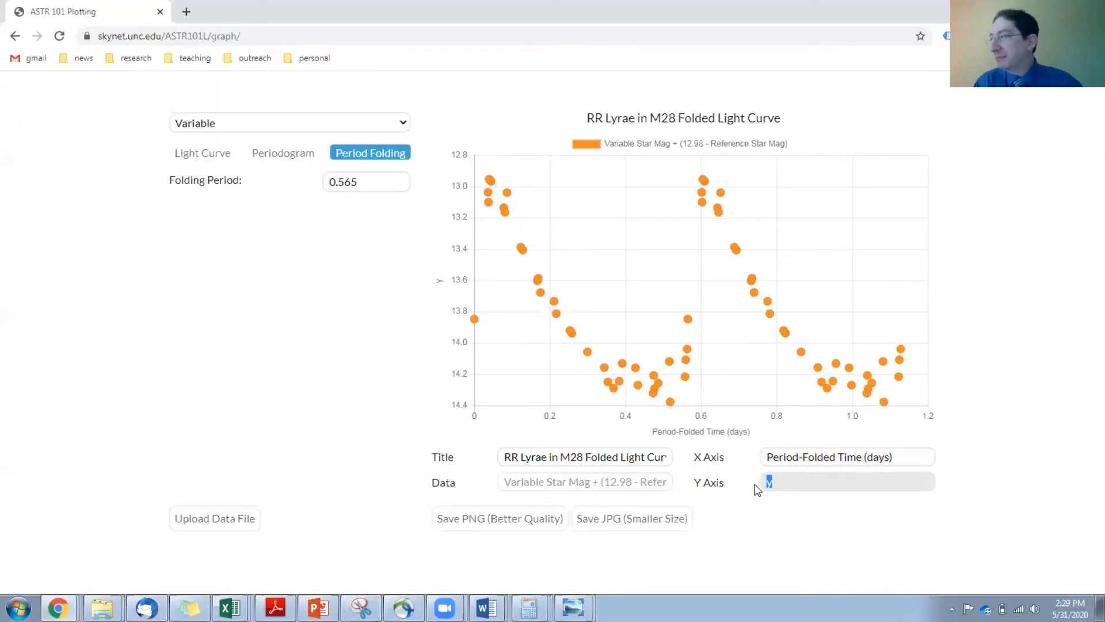
text(Magnitude)
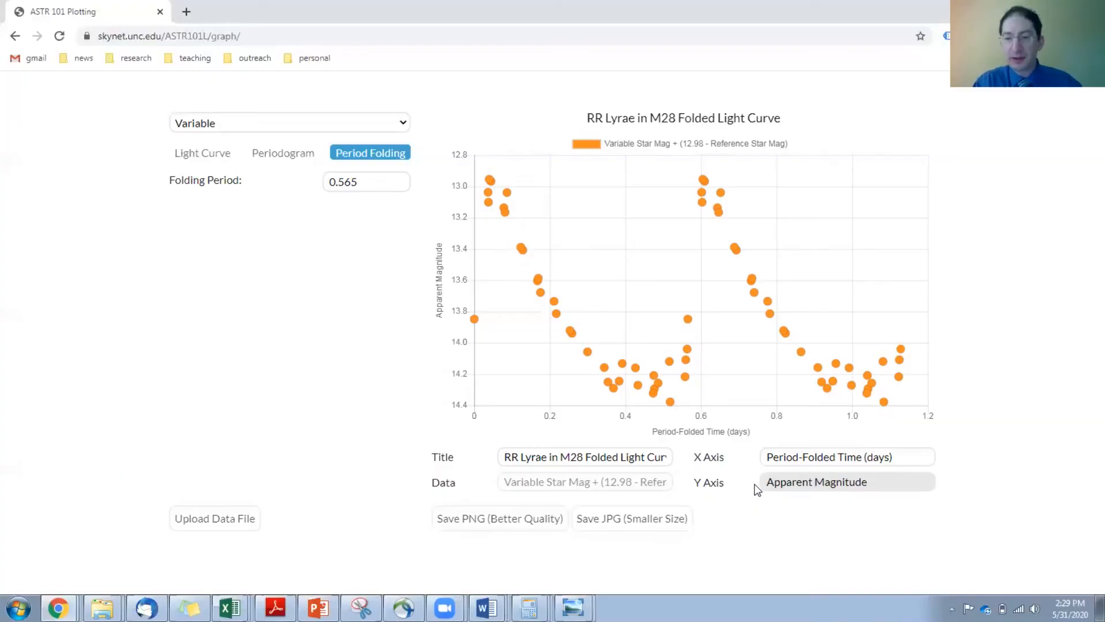
text(Calibrated)
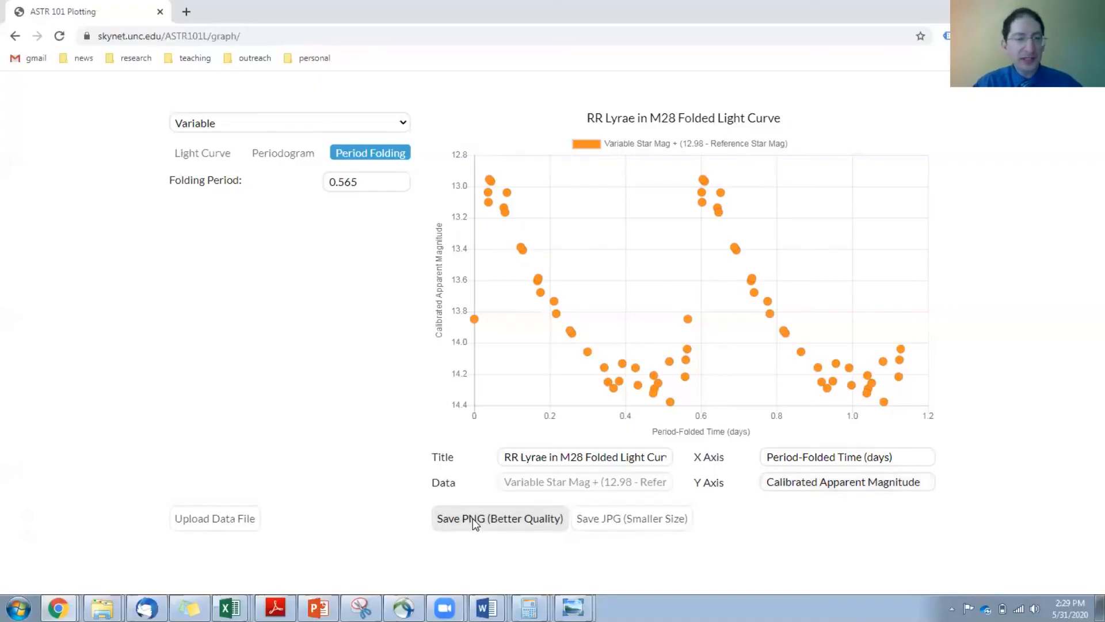
Download the folded chart as PNG and JPG, then return to the unfolded light curve.
click(500, 518)
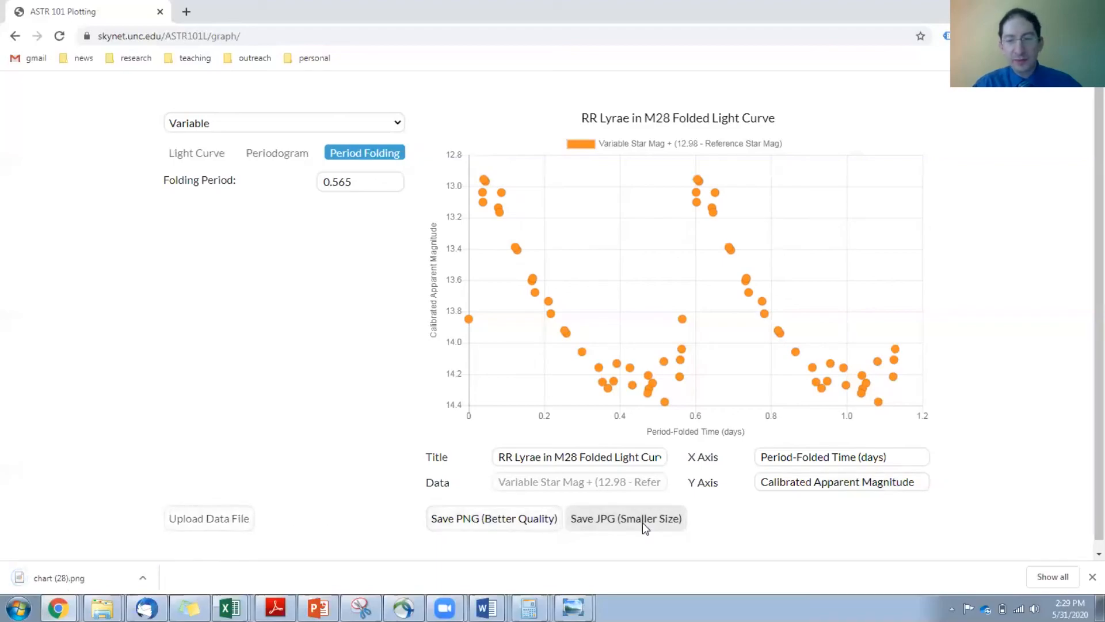
click(626, 518)
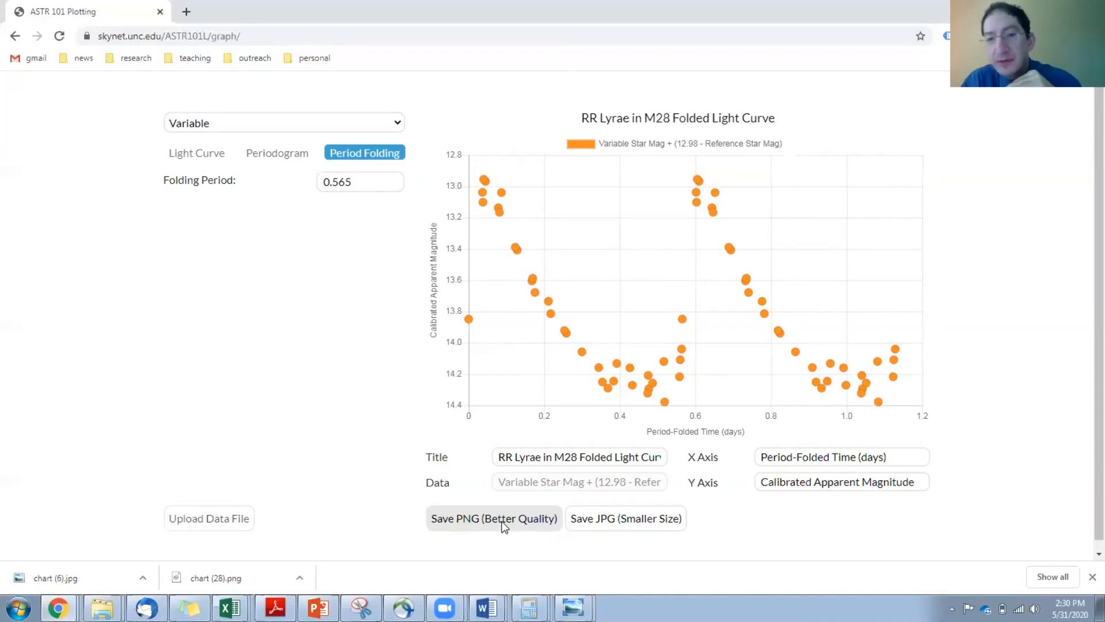
click(196, 152)
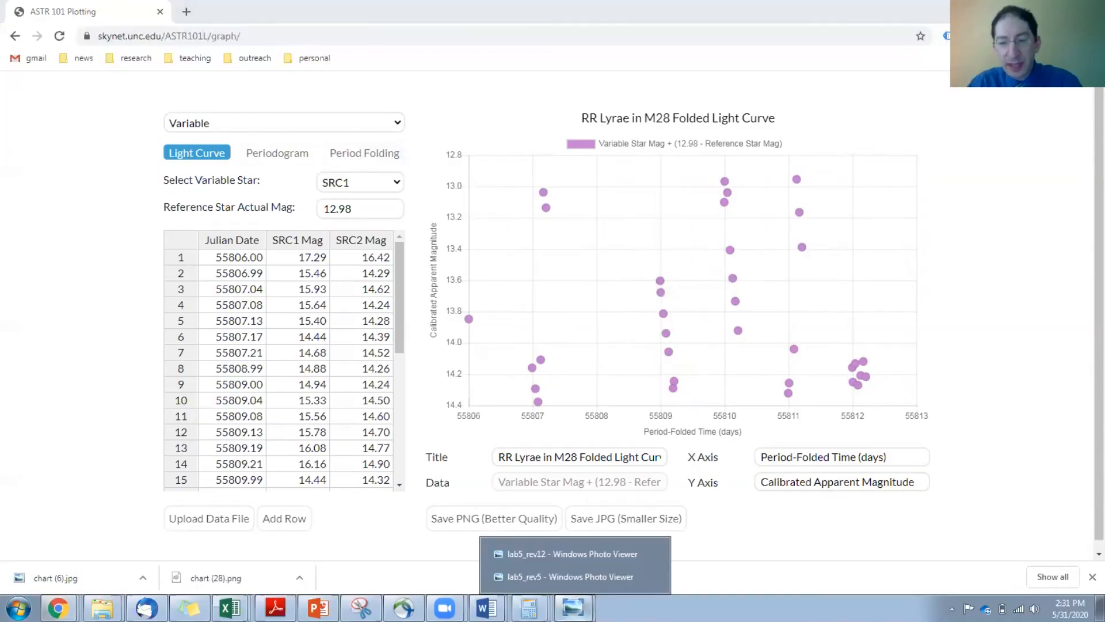
Open lab5_rev12 in Windows Photo Viewer, showing the Supernova in NGC 2765 light curve.
click(570, 553)
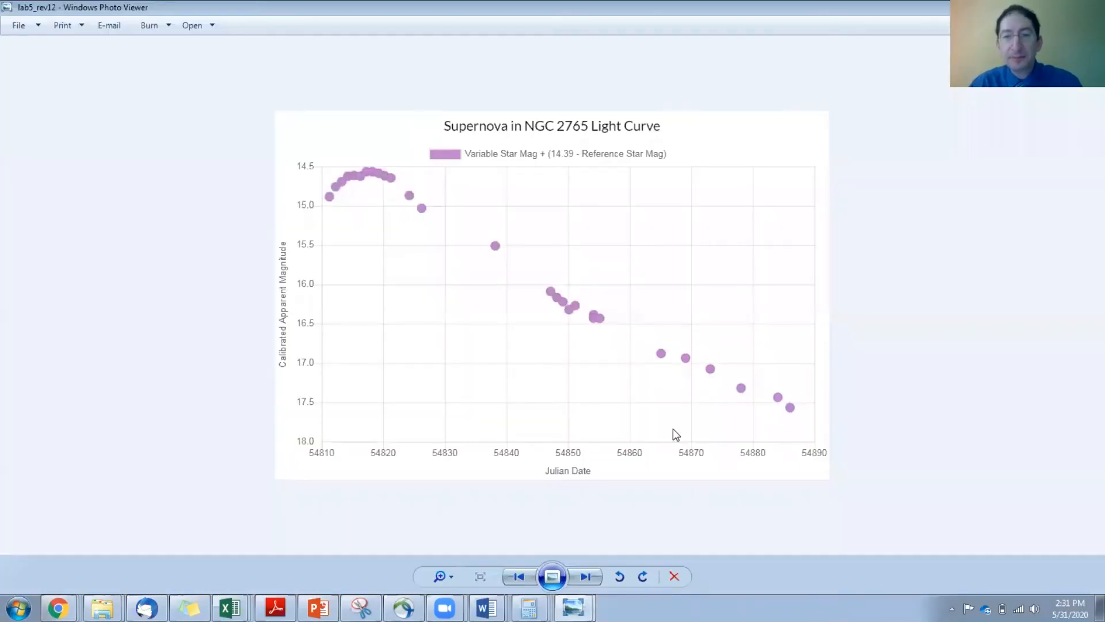
mouse_move(330, 280)
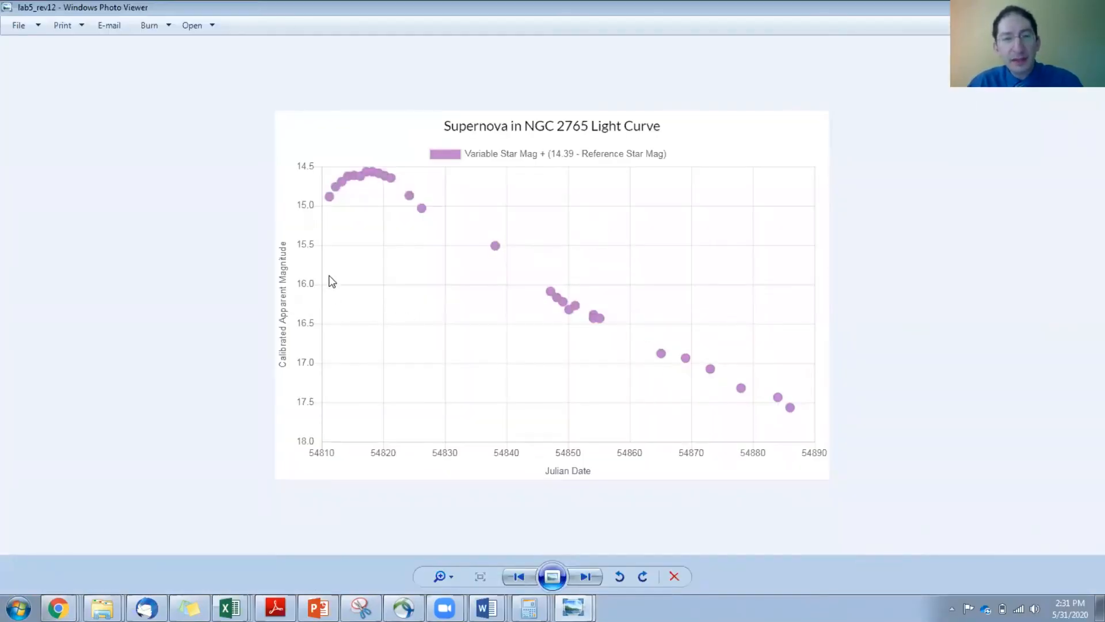
mouse_move(725, 380)
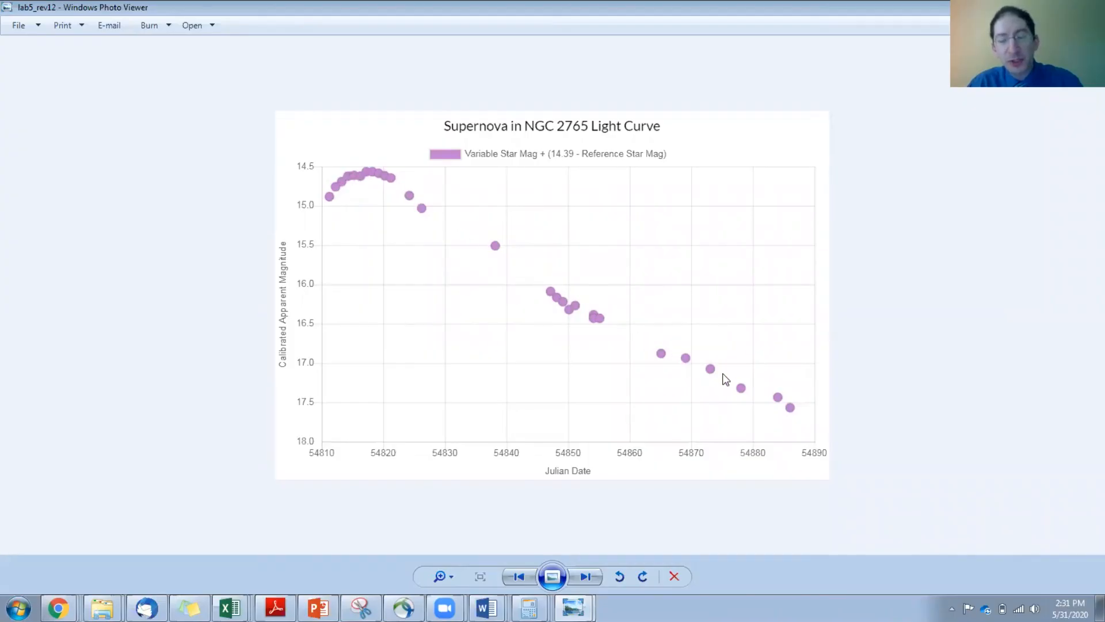
mouse_move(347, 172)
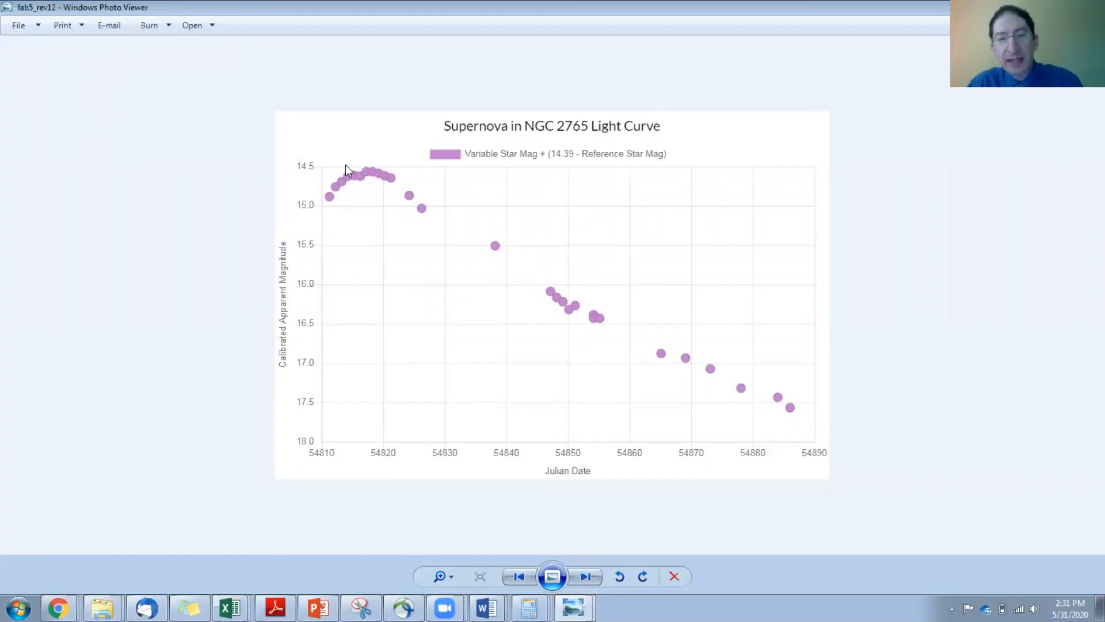
mouse_move(517, 347)
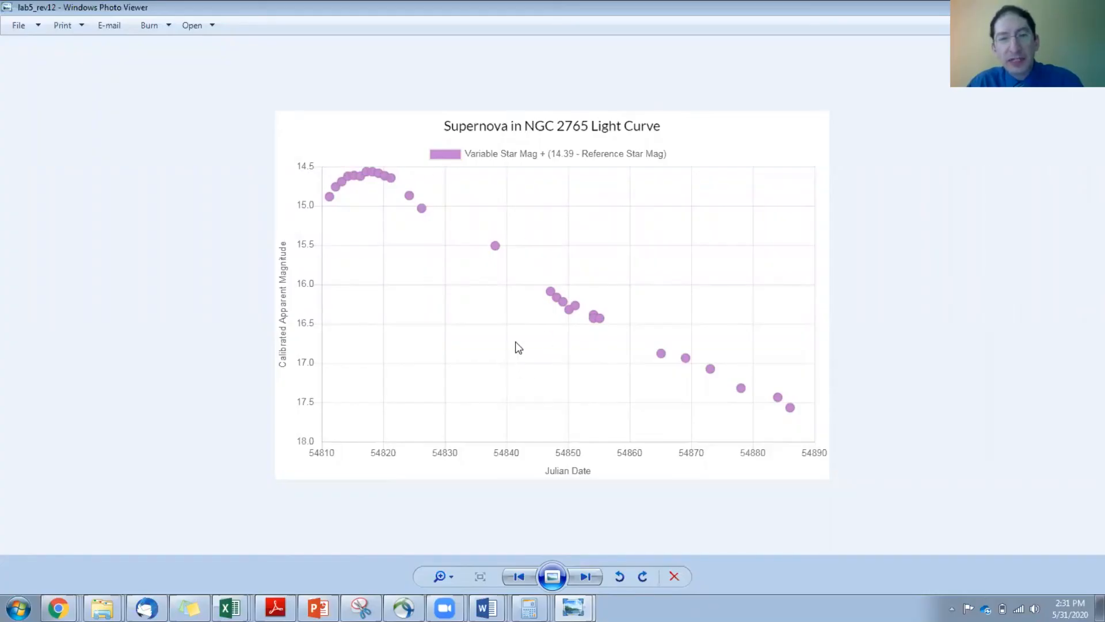
mouse_move(621, 138)
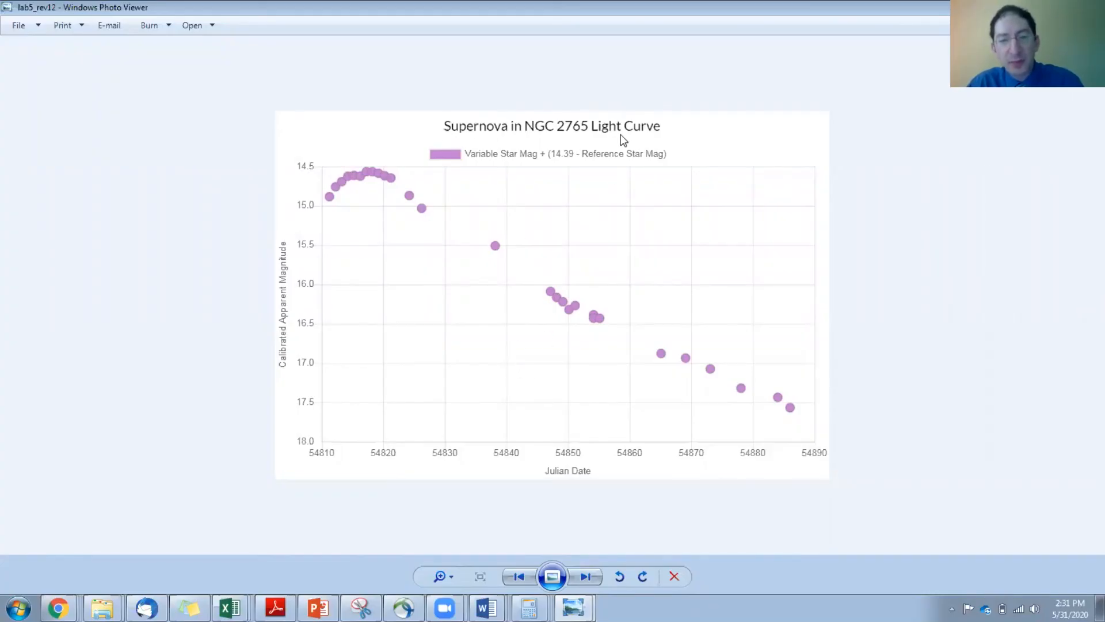
mouse_move(578, 473)
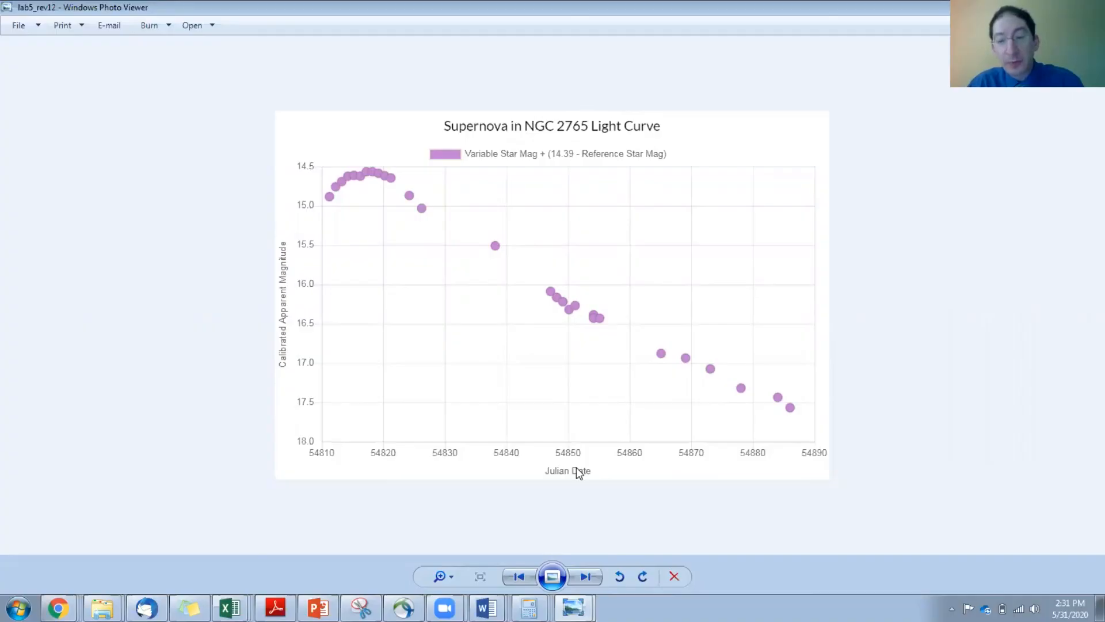
mouse_move(533, 459)
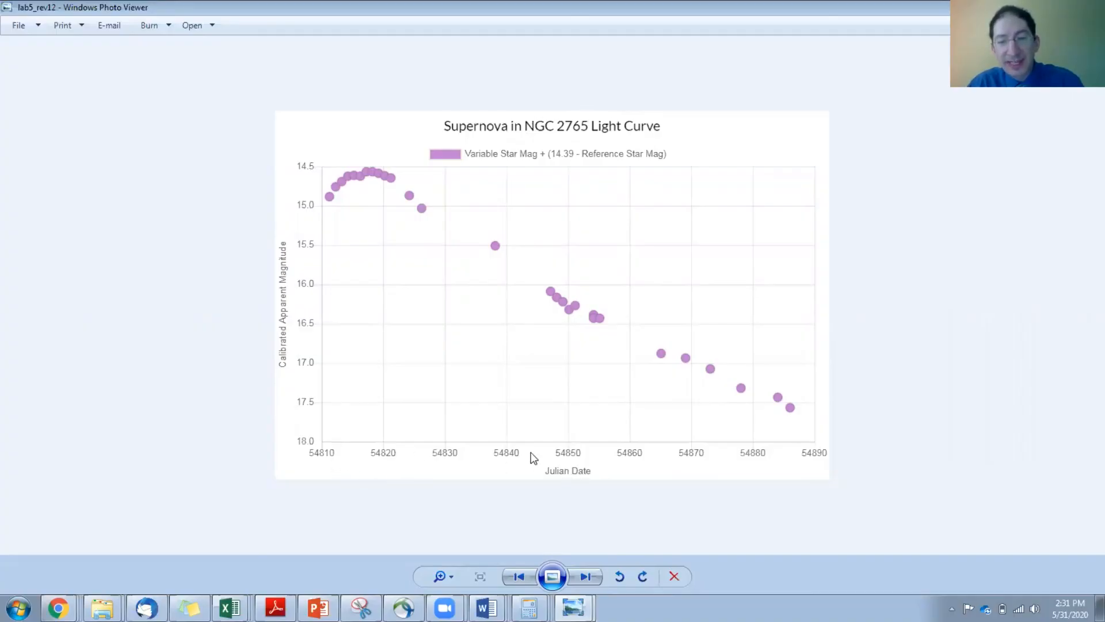
mouse_move(737, 456)
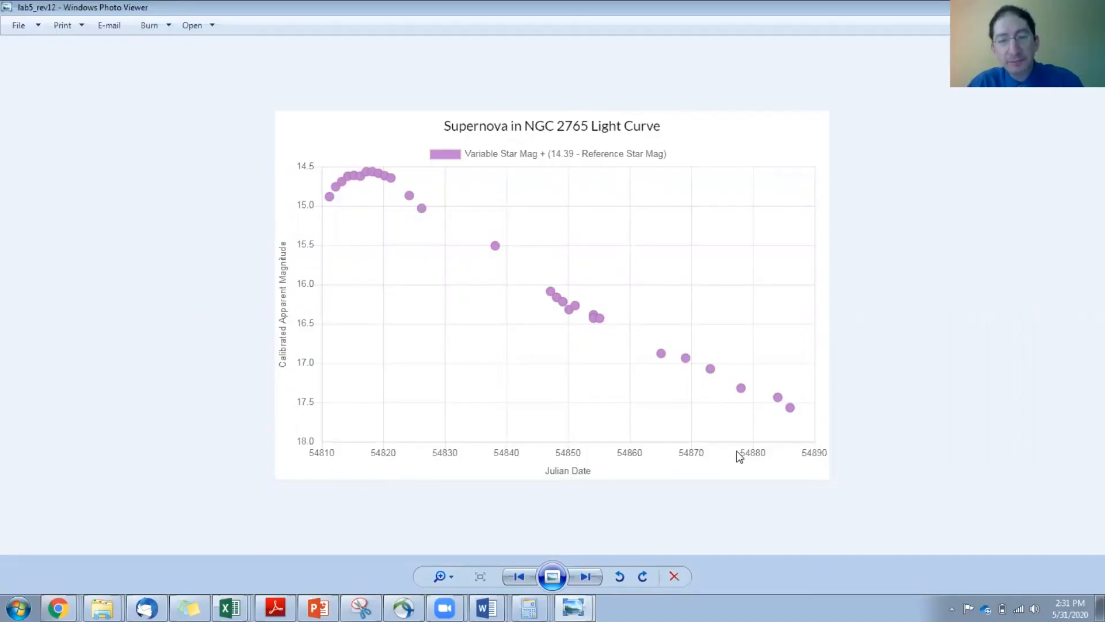